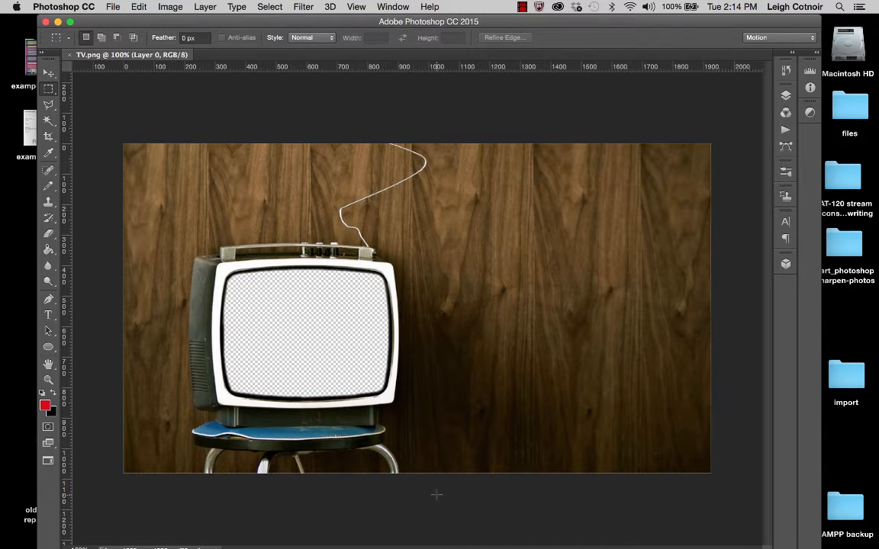
mouse_move(255, 291)
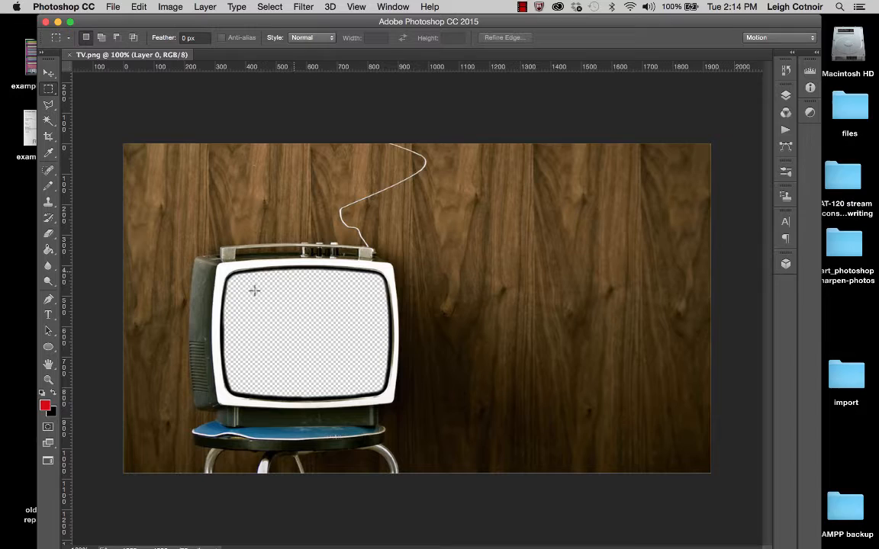
mouse_move(296, 357)
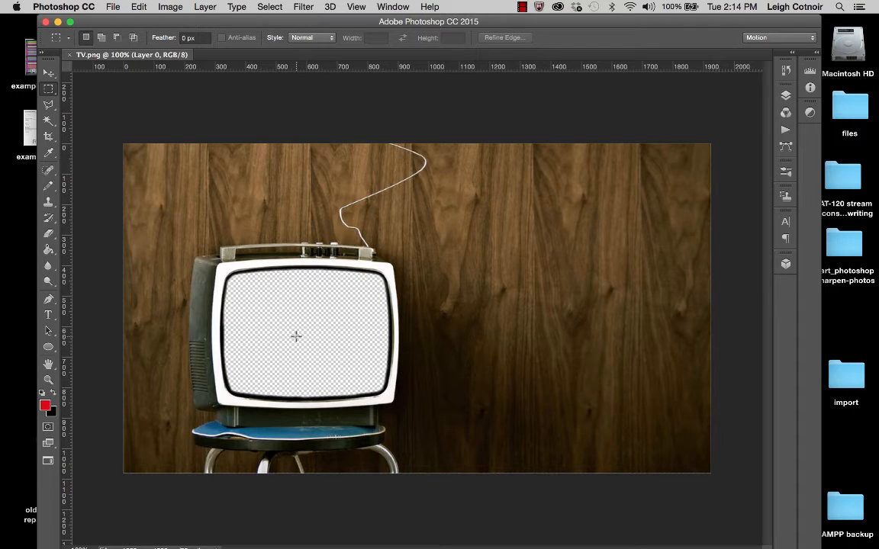
mouse_move(448, 347)
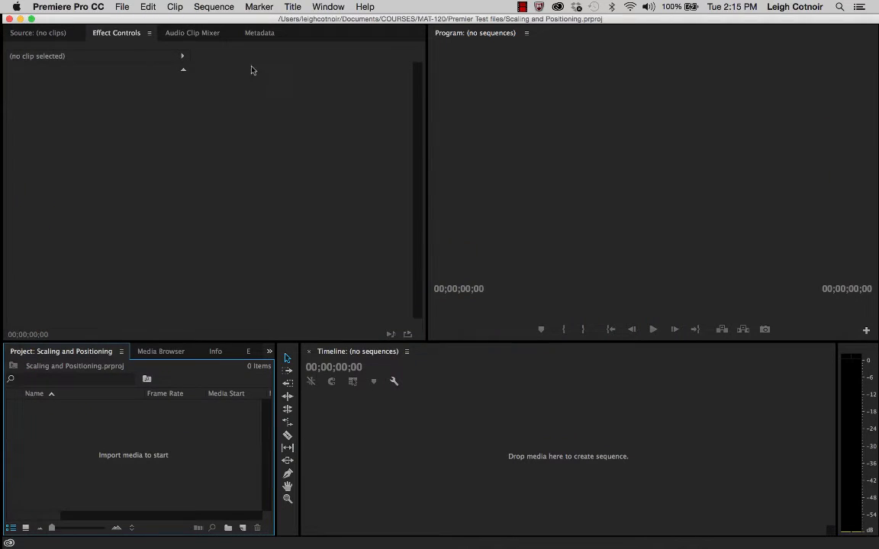
mouse_move(189, 17)
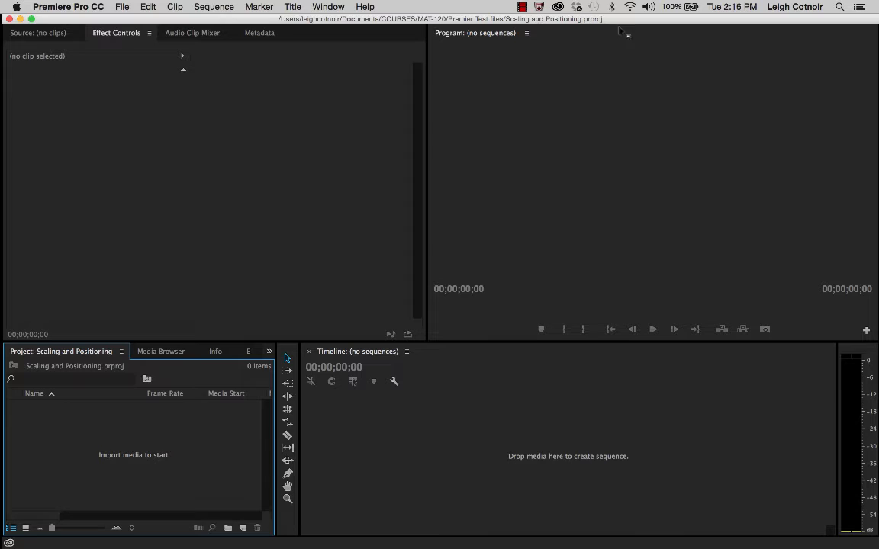
Import the Gas Masks folder, logo.eps and TV.png into the project via File > Import.
click(123, 6)
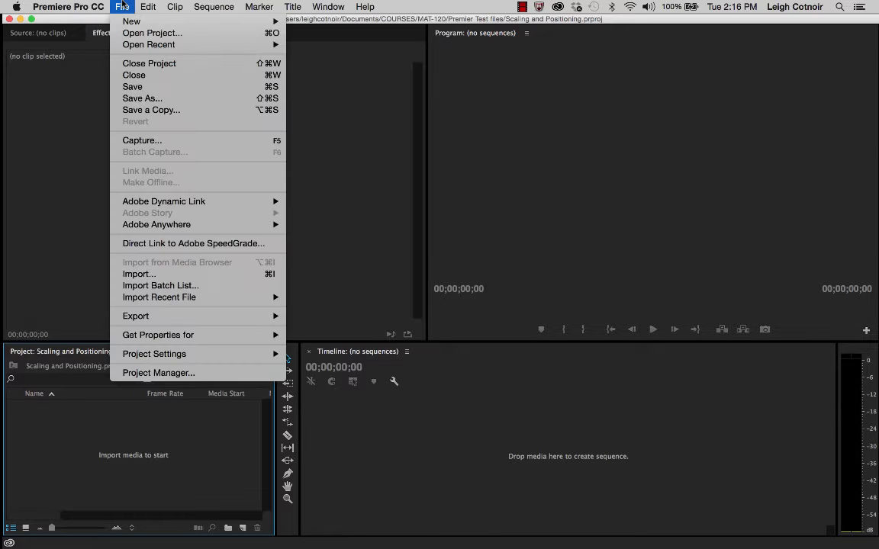
mouse_move(139, 275)
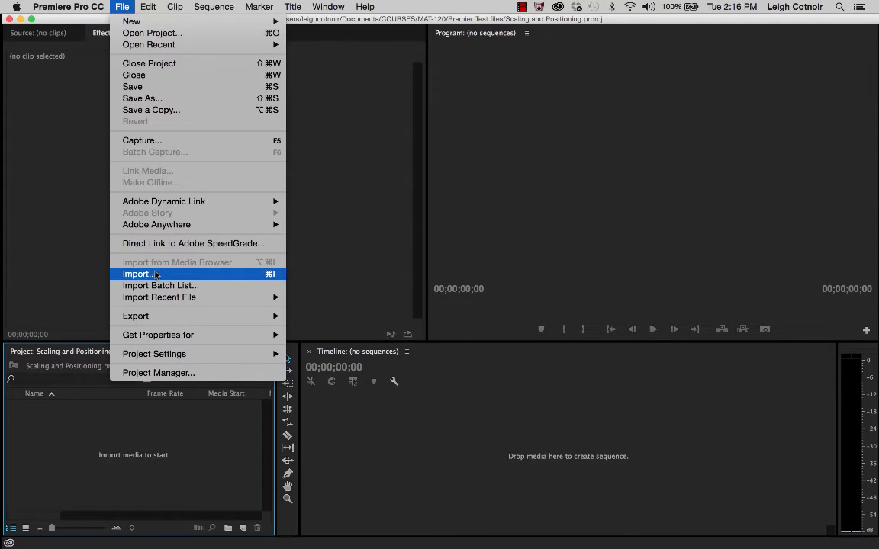
click(138, 275)
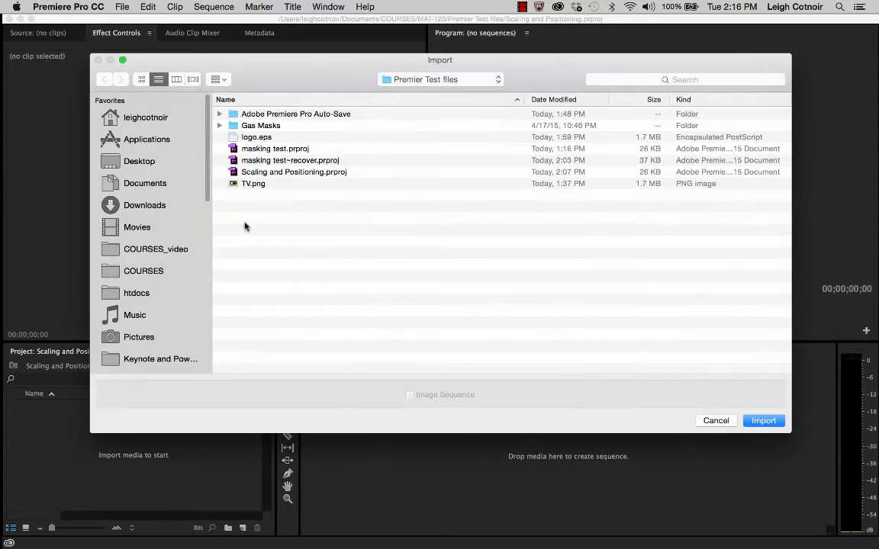
mouse_move(285, 121)
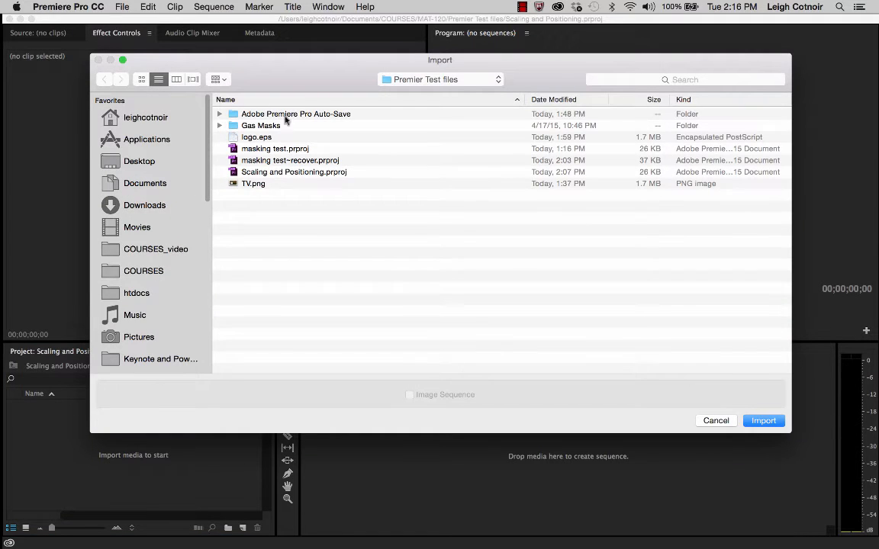
click(261, 126)
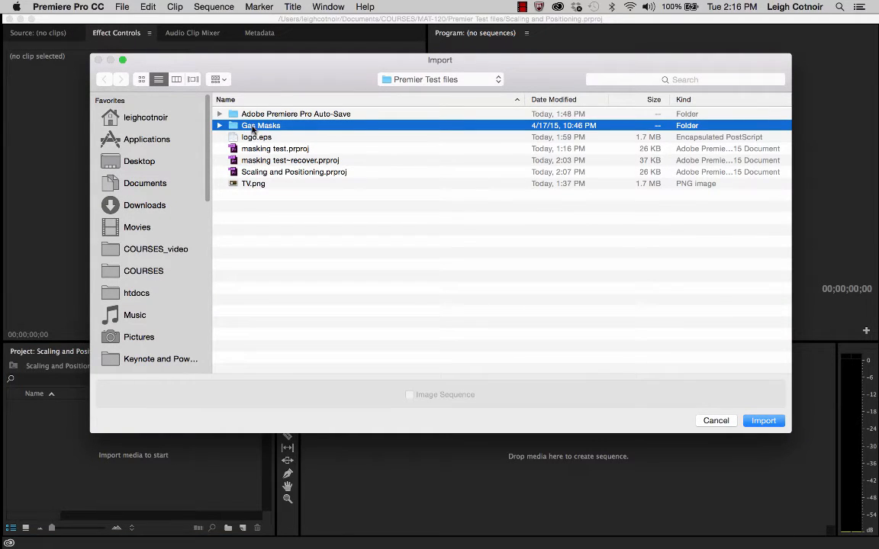
click(257, 138)
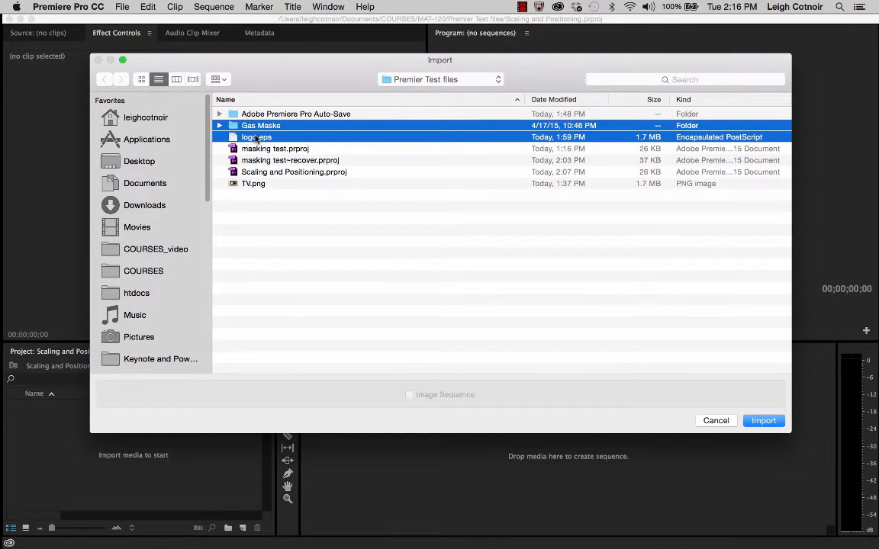
click(253, 183)
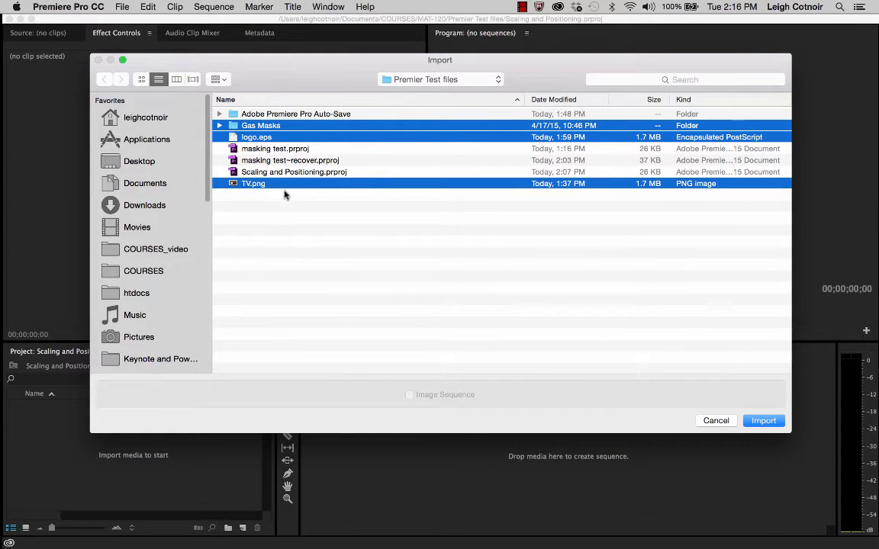
click(763, 422)
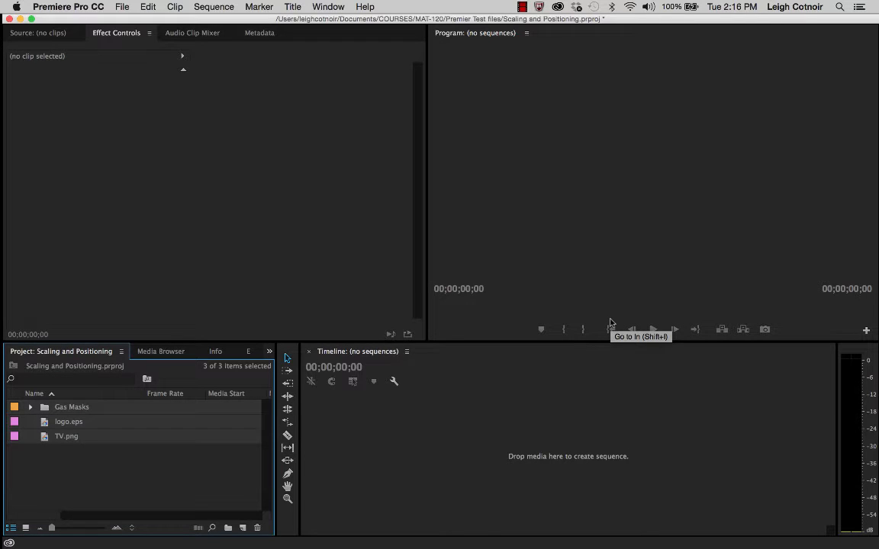
mouse_move(70, 498)
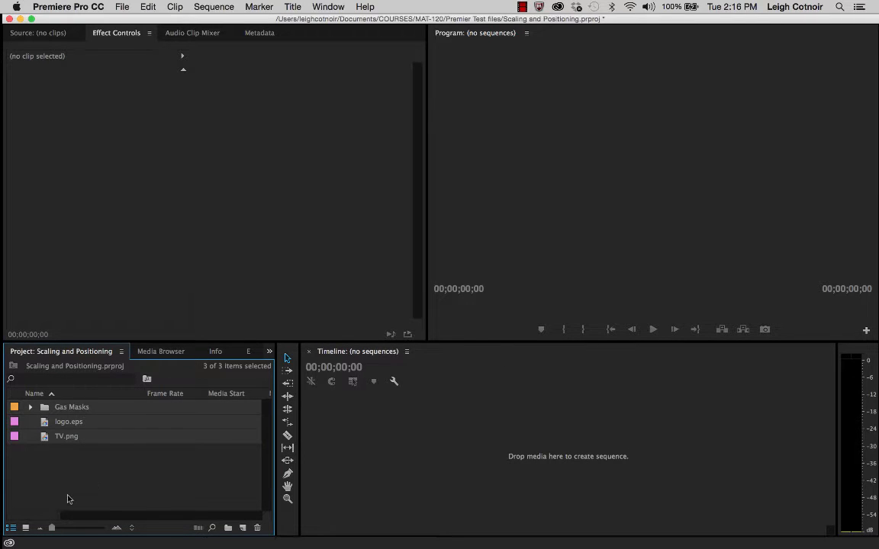
Toggle the Project panel between icon and list view and expand the Gas Masks bin.
click(24, 529)
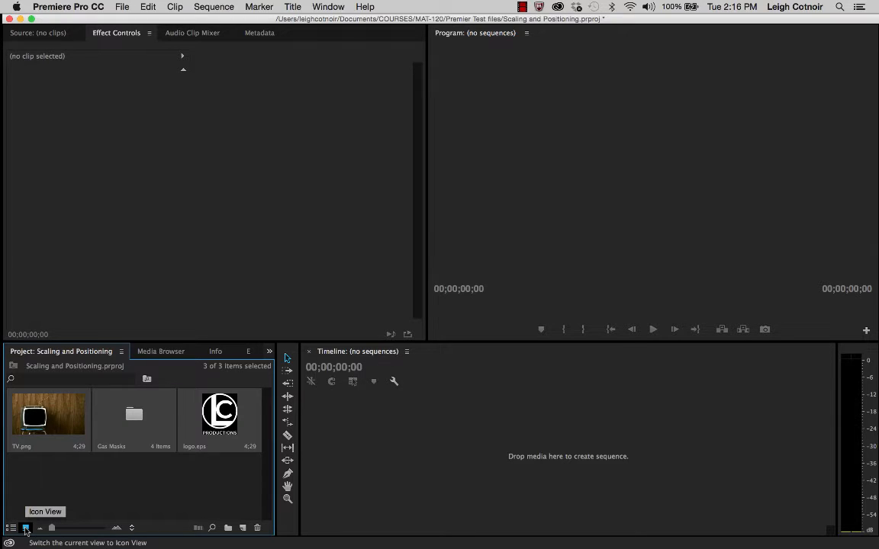
click(12, 528)
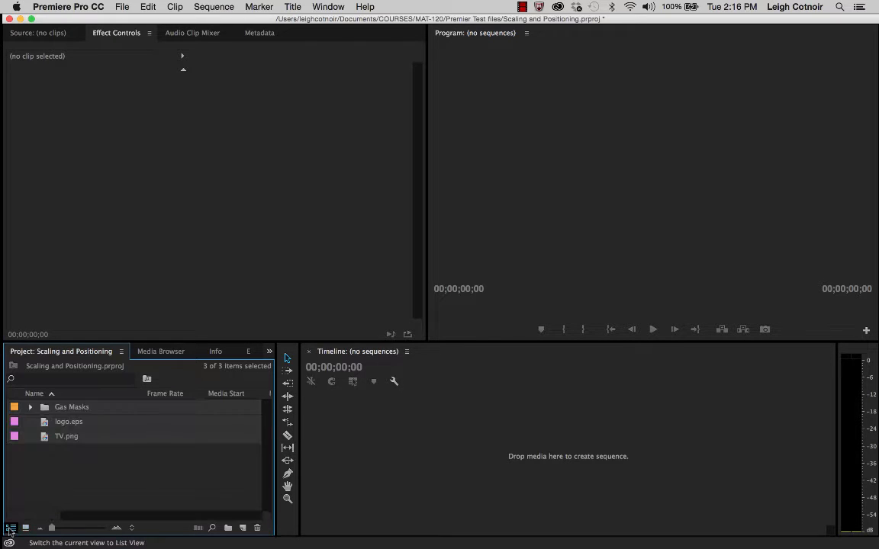
click(30, 406)
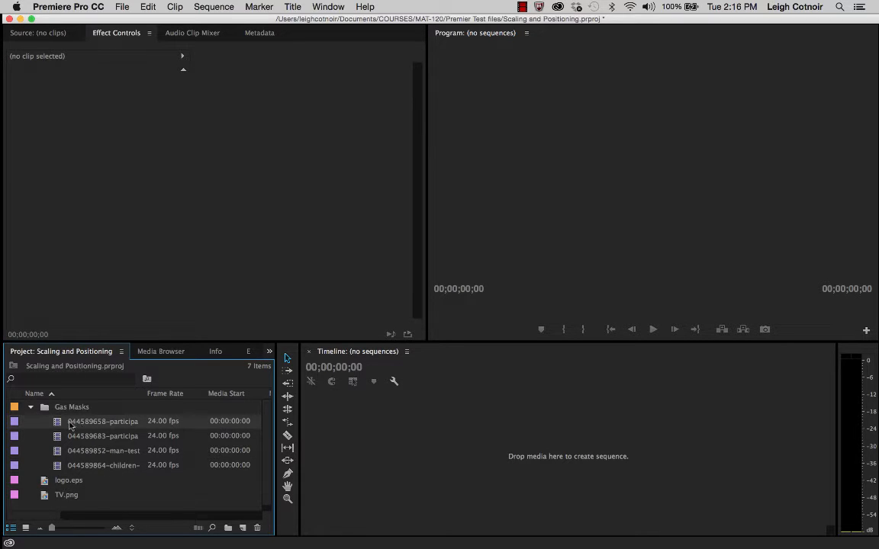
Preview the sitting-and-reading, filter-test and children-in-masks clips in the Source Monitor.
double_click(102, 421)
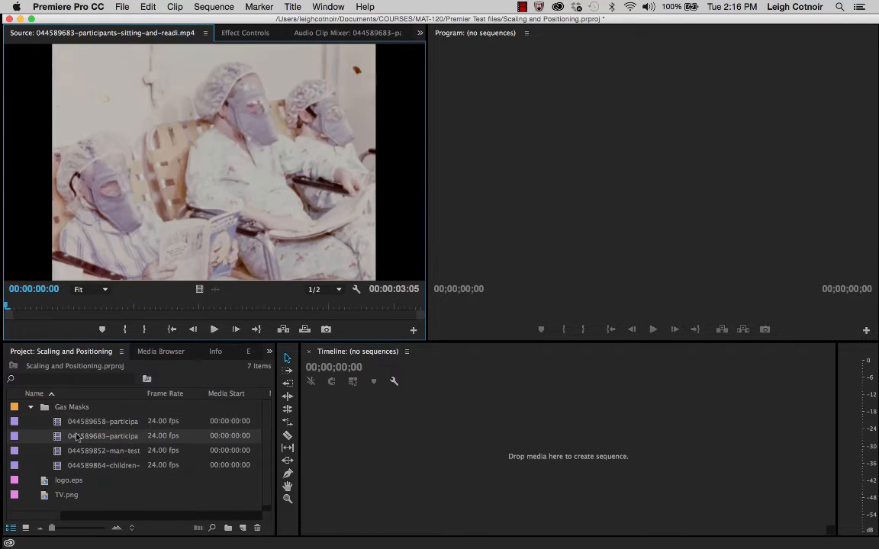
double_click(103, 450)
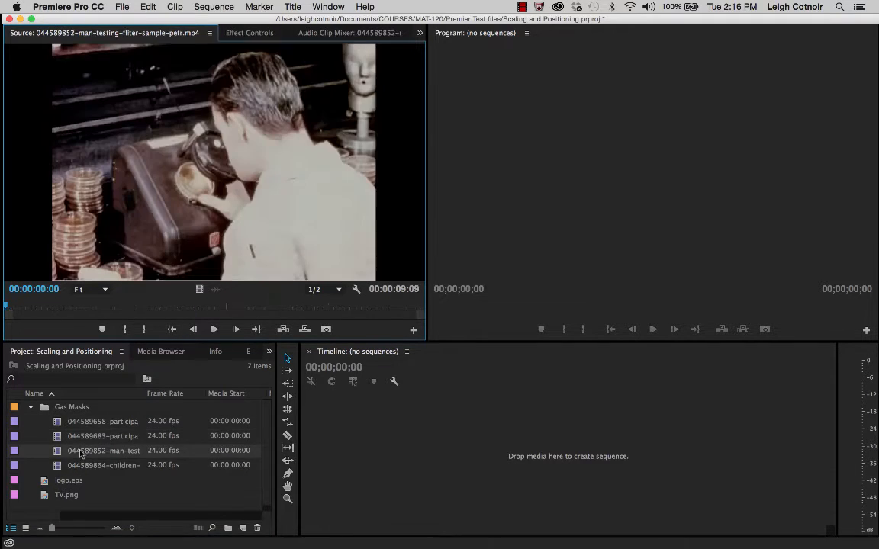
double_click(104, 466)
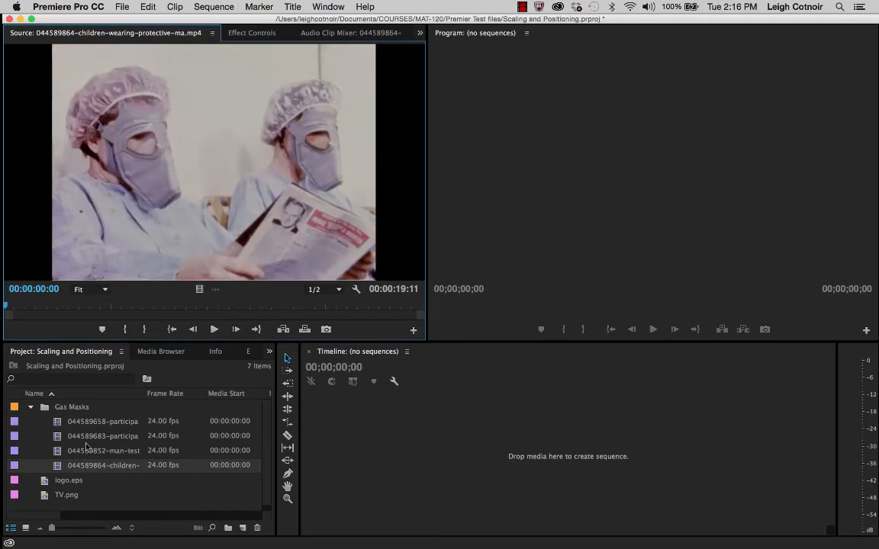
double_click(102, 421)
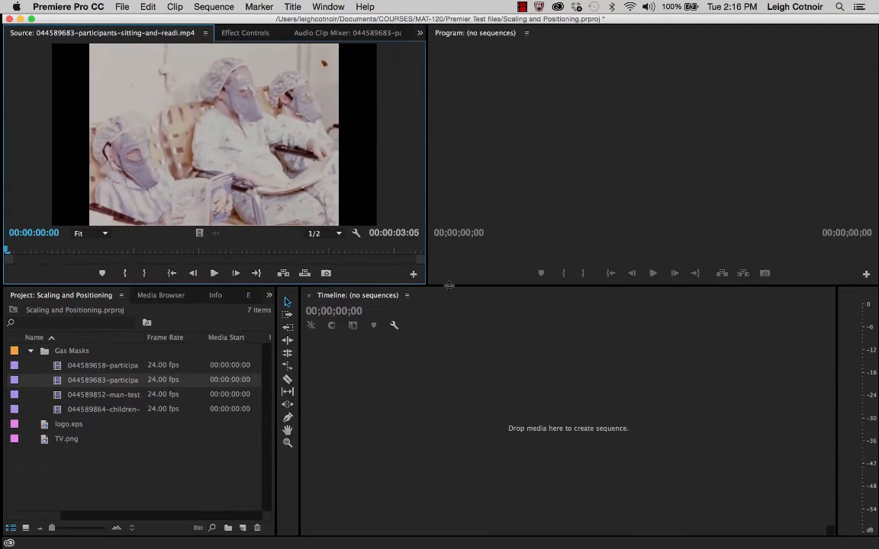
View TV.png and drop it onto the timeline to create the TV sequence.
click(66, 439)
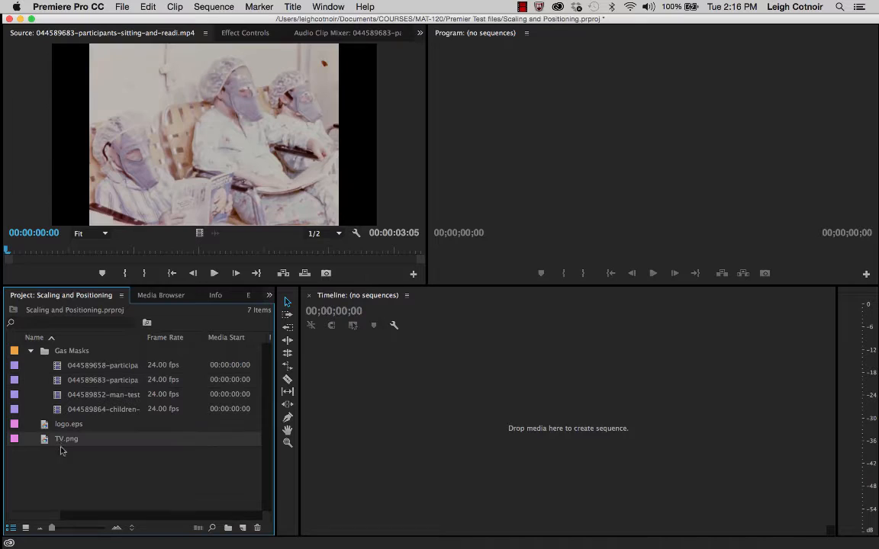
double_click(65, 439)
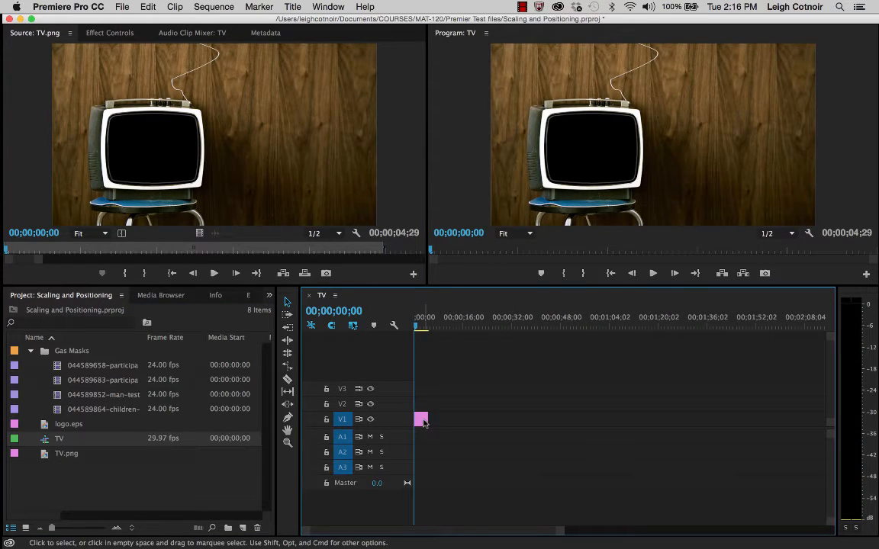
mouse_move(422, 420)
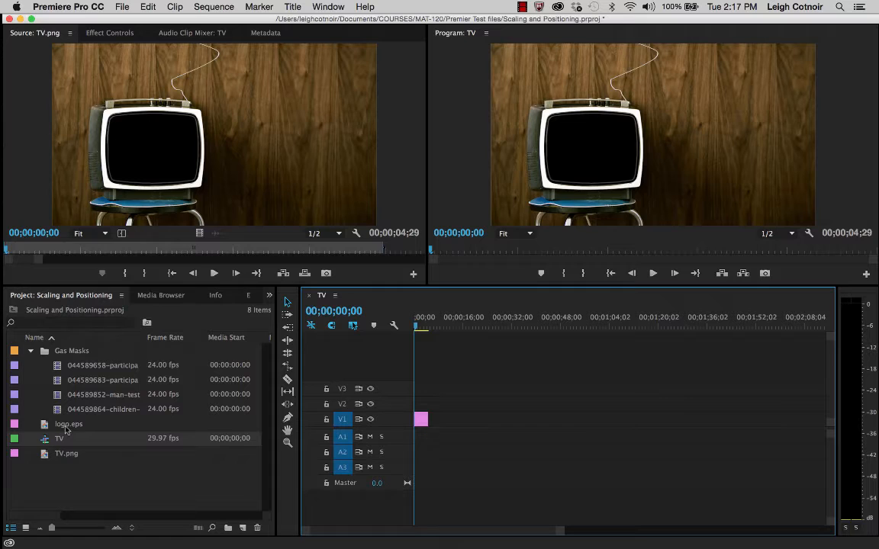
click(67, 453)
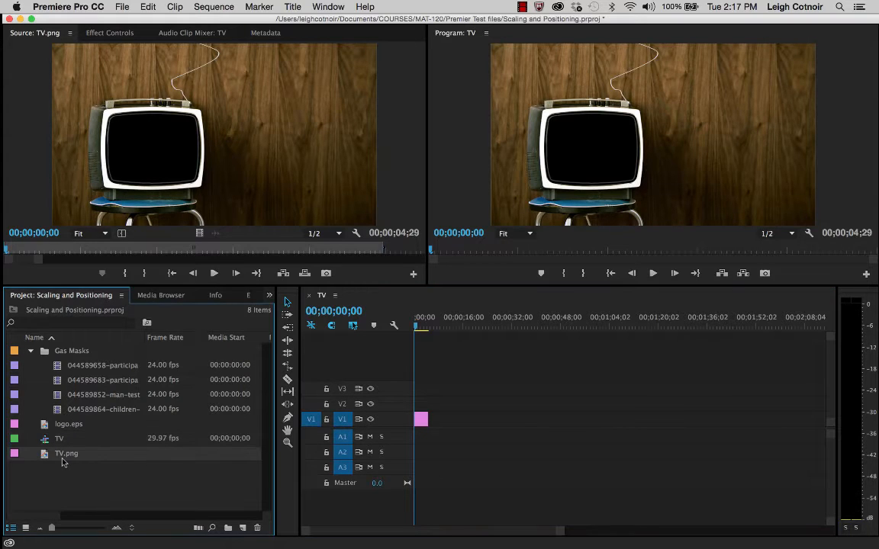
click(421, 418)
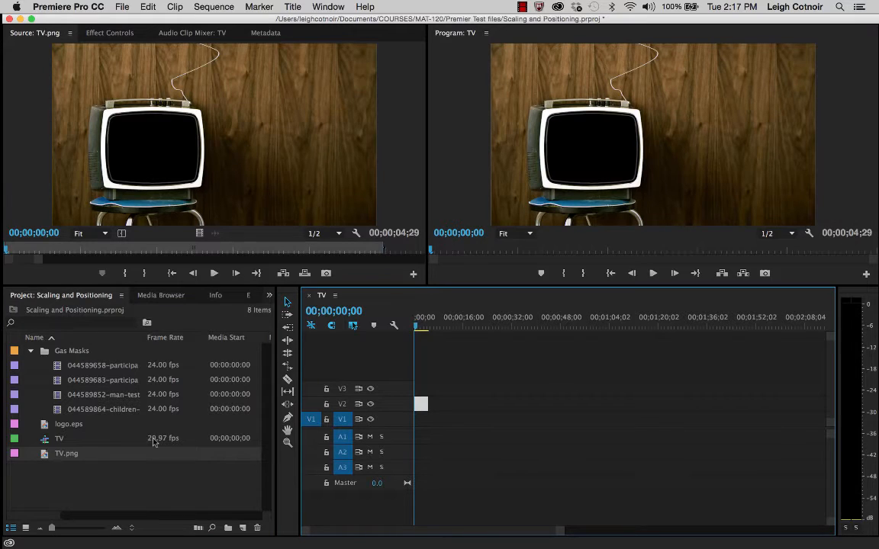
mouse_move(45, 457)
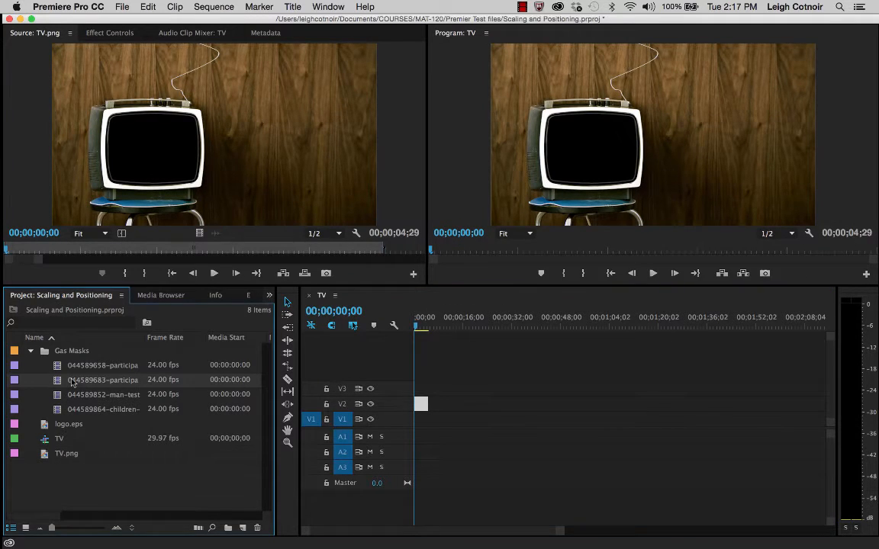
Place the participants-sitting gas-mask clip on V1 under the TV image and hide the TV track.
double_click(104, 380)
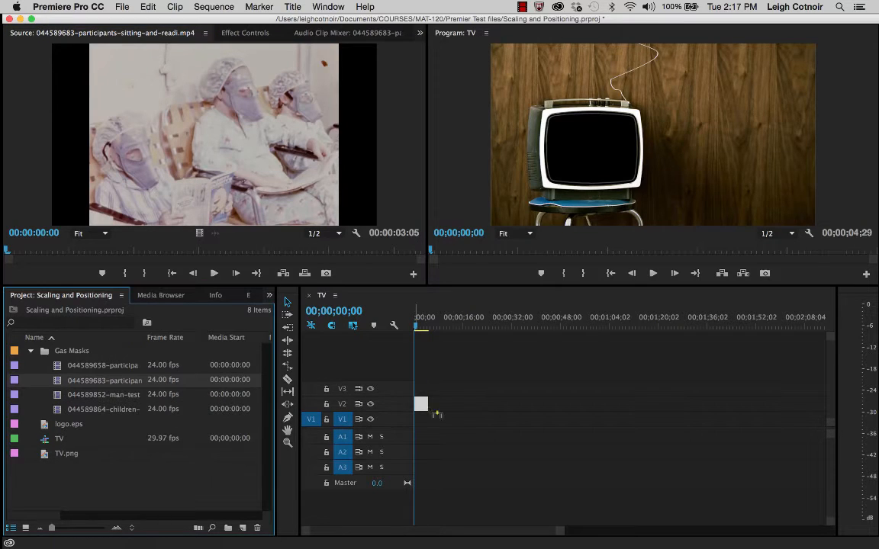
click(418, 418)
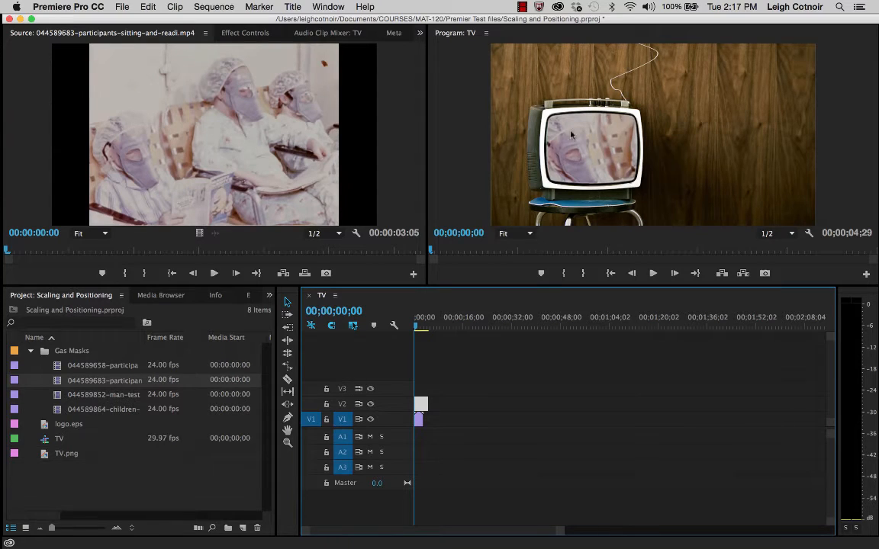
mouse_move(400, 415)
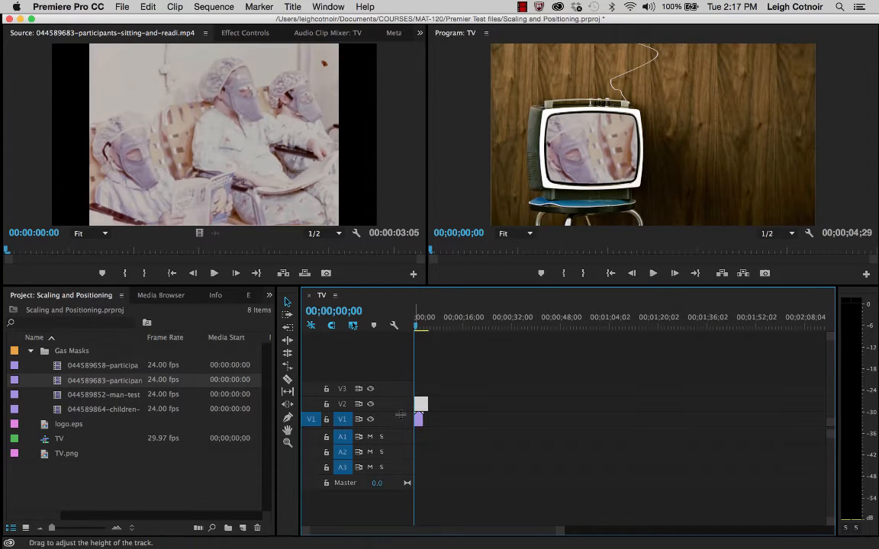
click(370, 405)
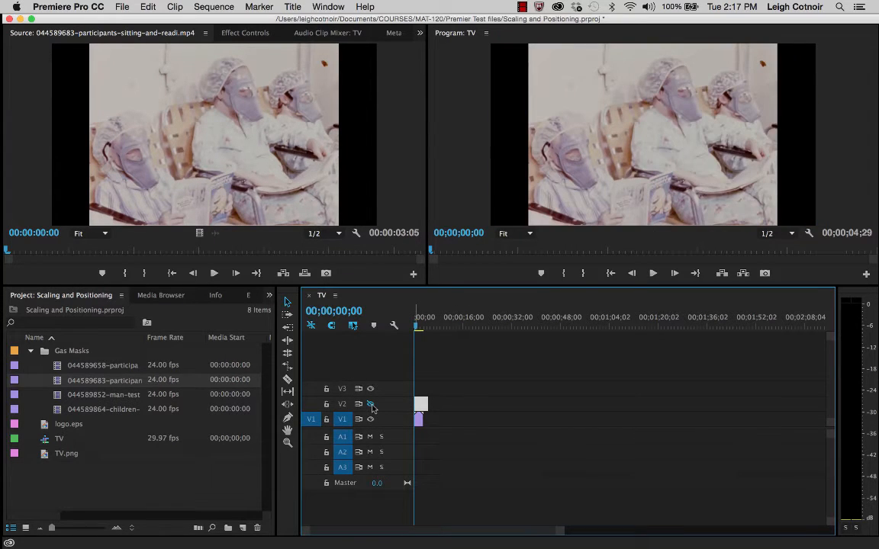
click(371, 403)
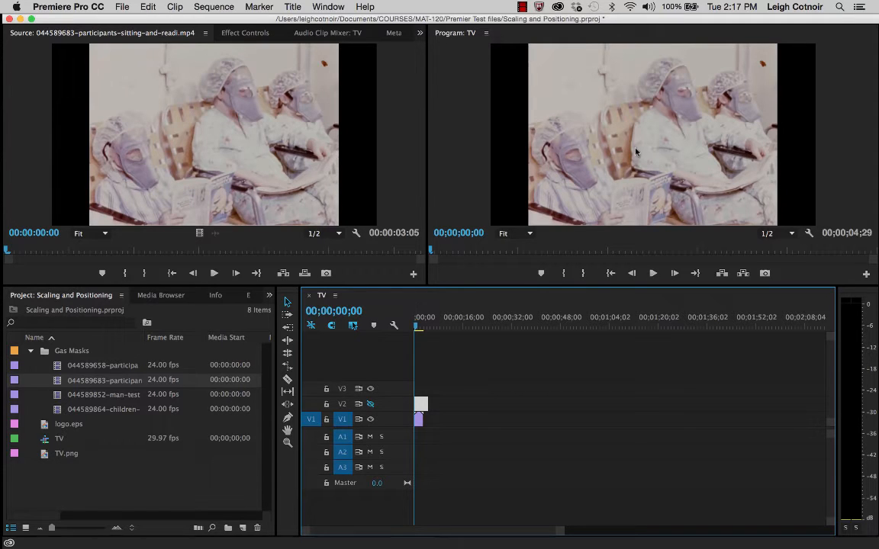
mouse_move(540, 160)
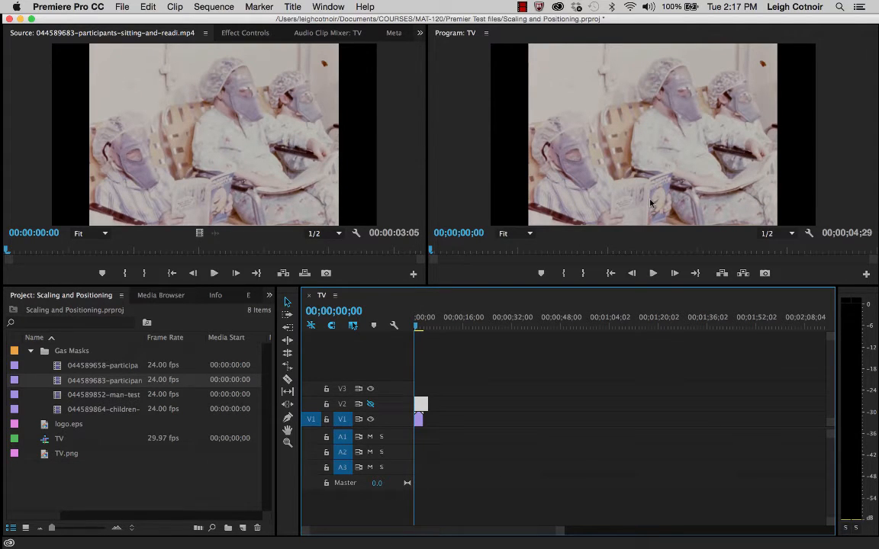
mouse_move(620, 118)
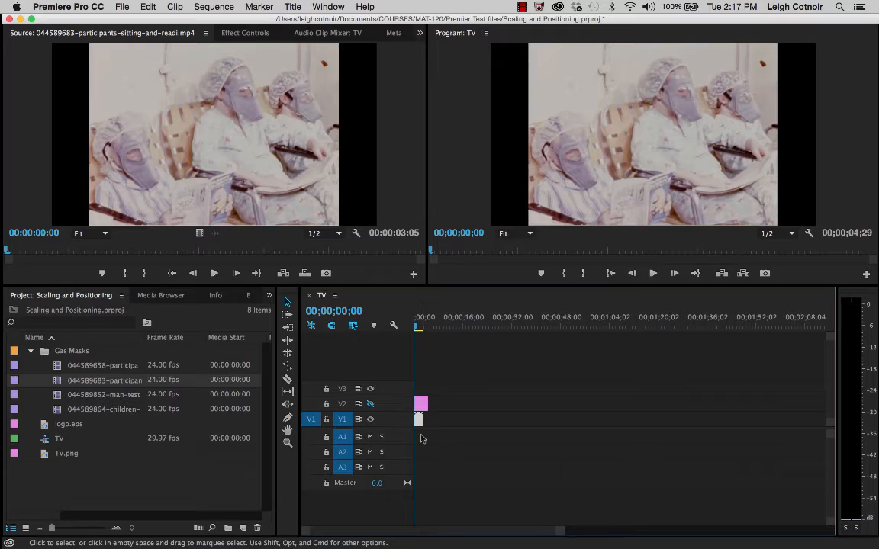
mouse_move(419, 421)
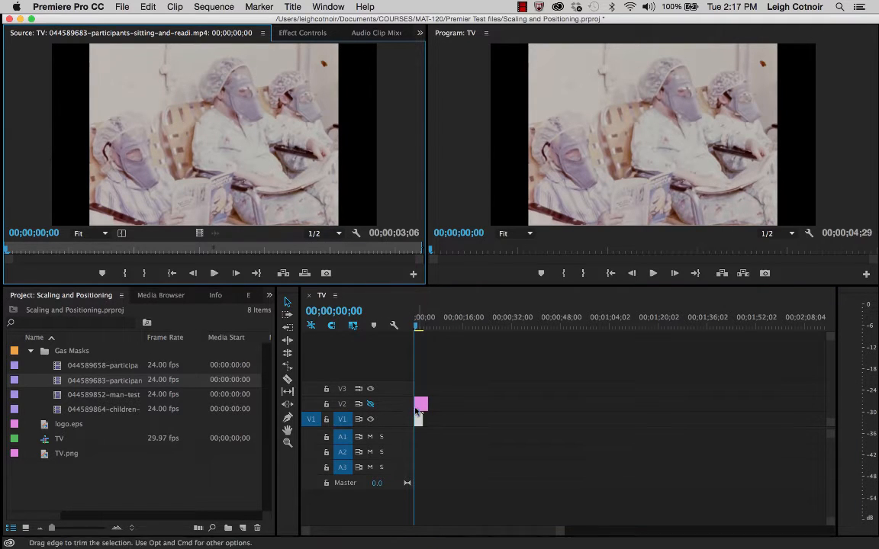
Scale the gas-mask clip to 39.3% in Effect Controls Motion and show the TV track again.
click(303, 33)
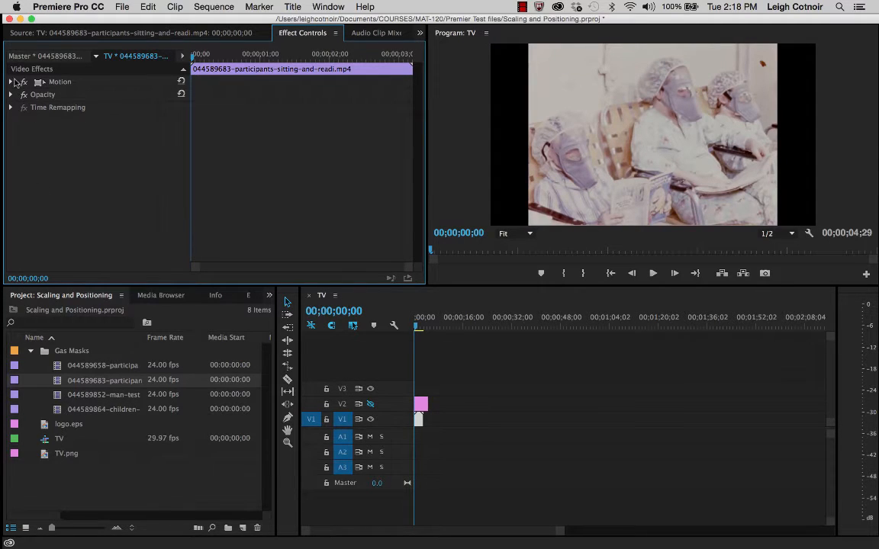
click(13, 82)
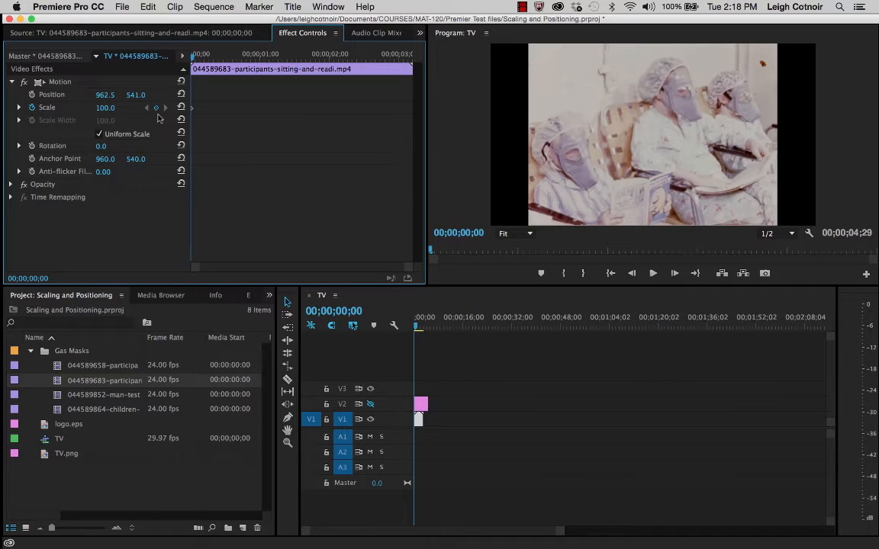
mouse_move(431, 117)
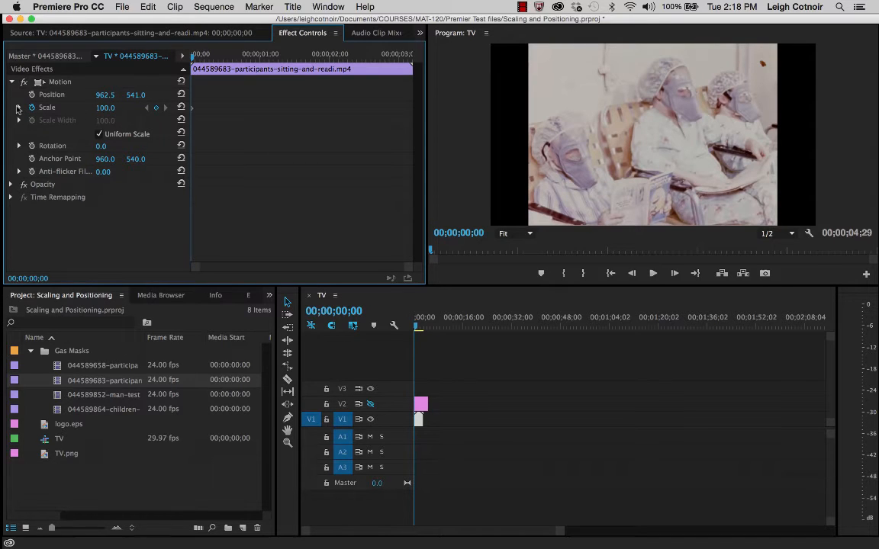
click(19, 106)
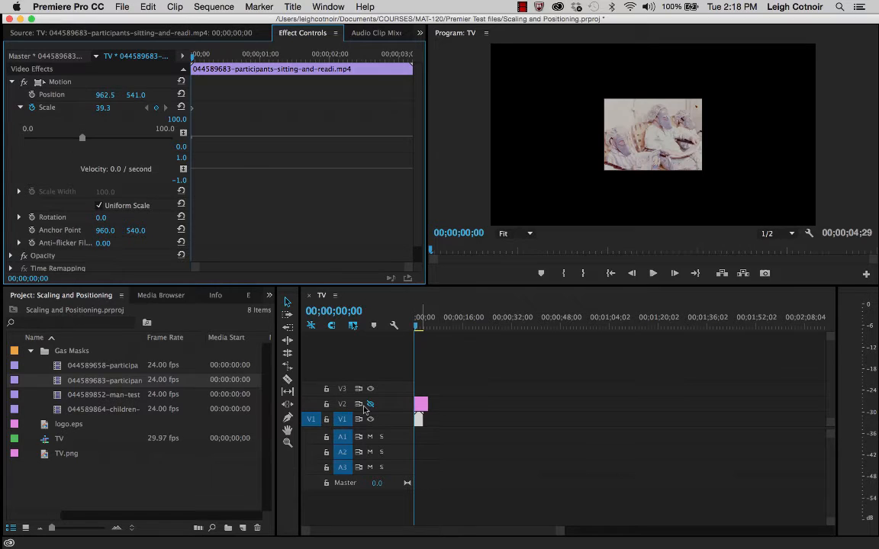
click(370, 404)
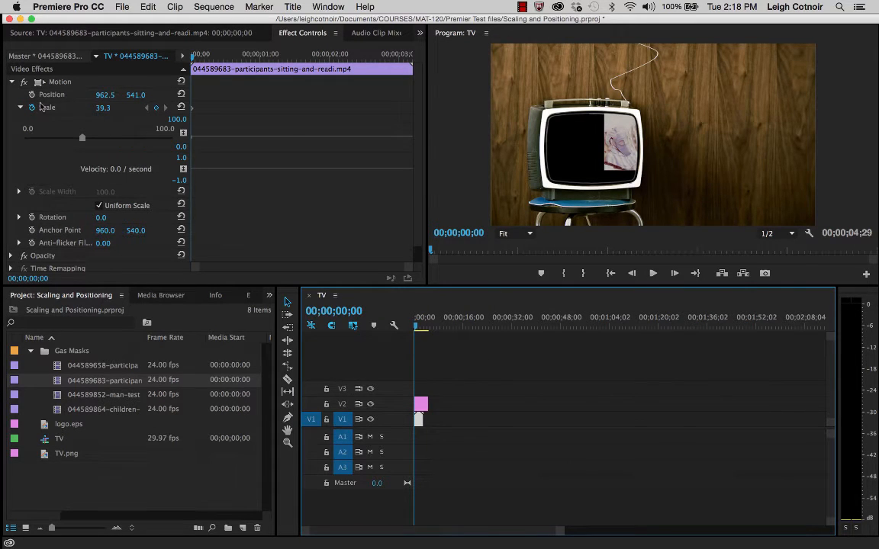
mouse_move(34, 94)
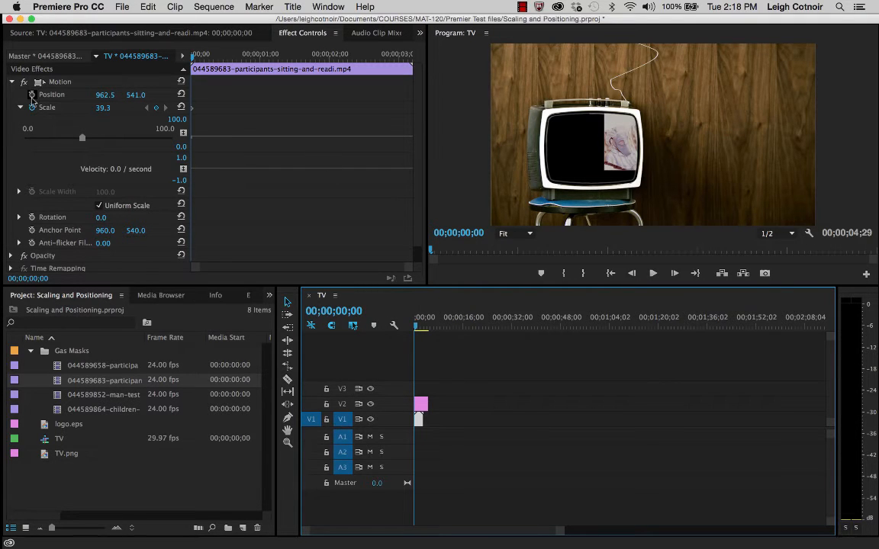
Expand the Position property details of the gas-mask clip in Effect Controls.
click(32, 95)
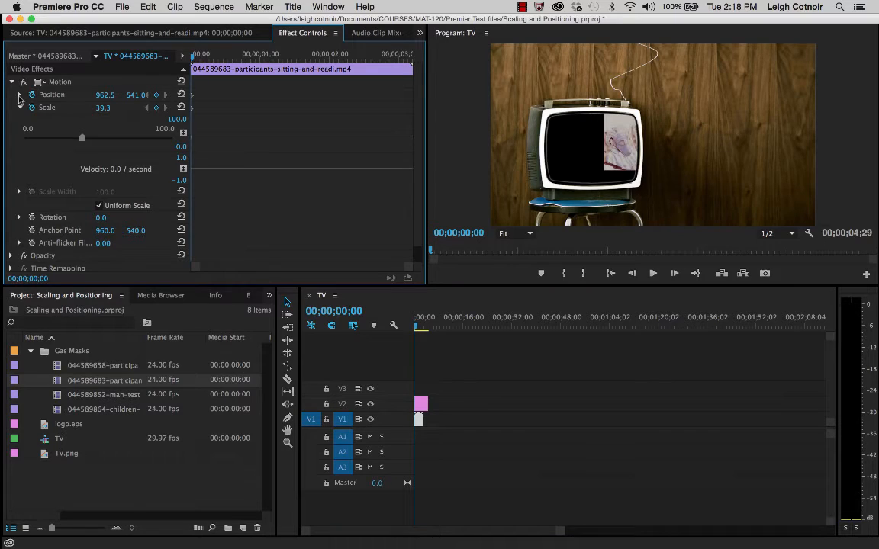
click(18, 95)
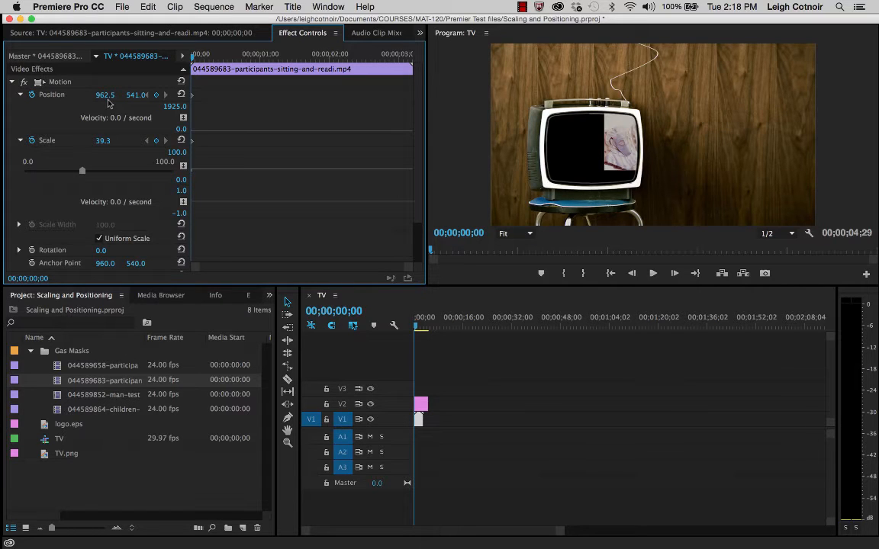
mouse_move(27, 226)
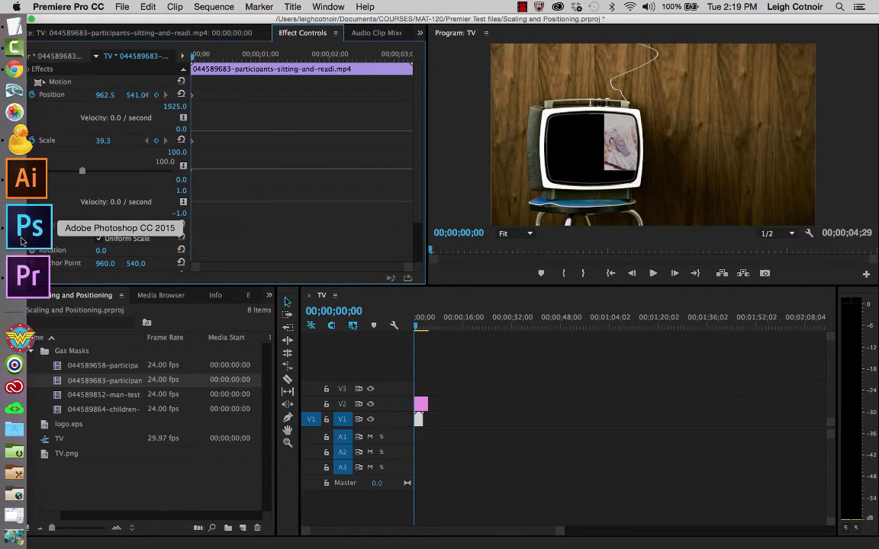
Measure the TV screen centre in Photoshop with the ruler, giving roughly 620, 540.
click(28, 225)
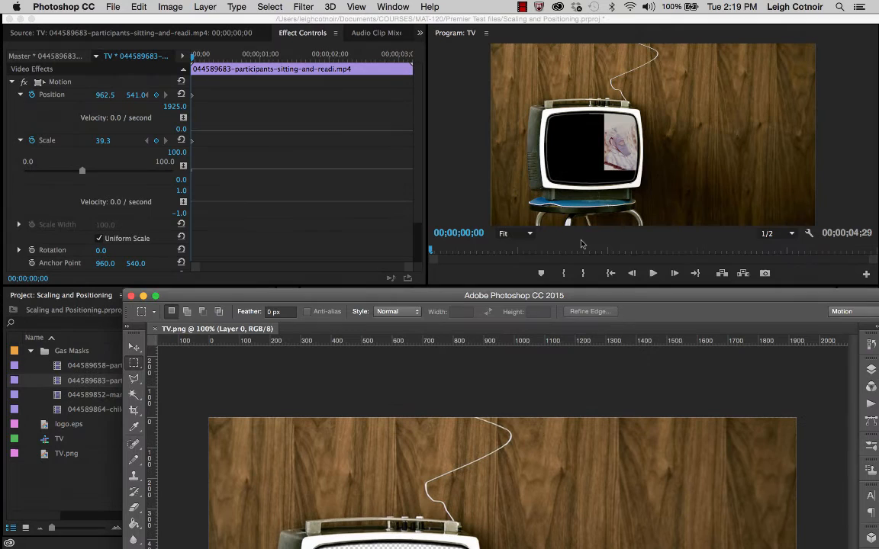
mouse_move(656, 137)
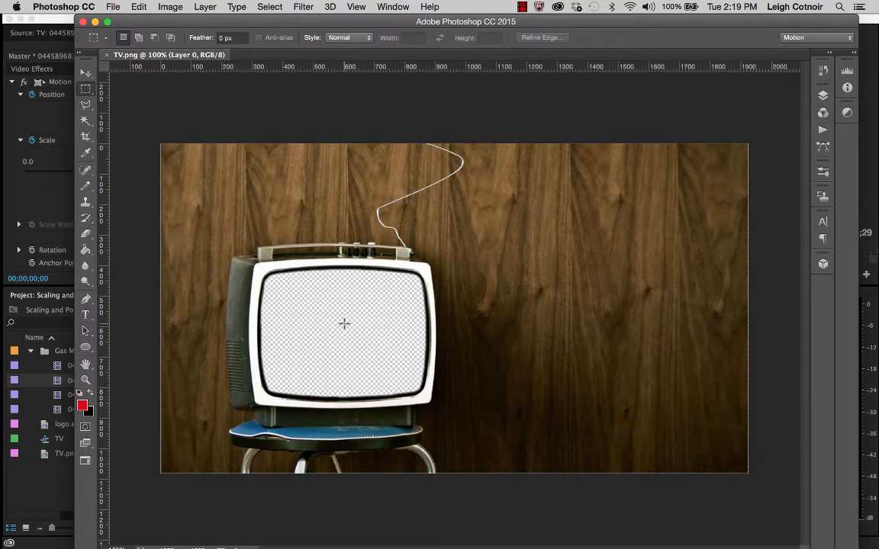
mouse_move(317, 323)
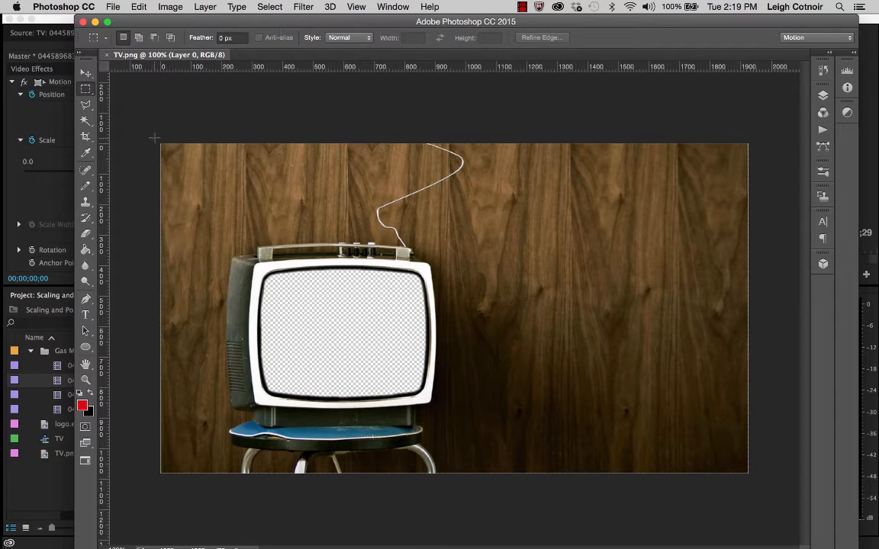
drag(156, 138, 339, 333)
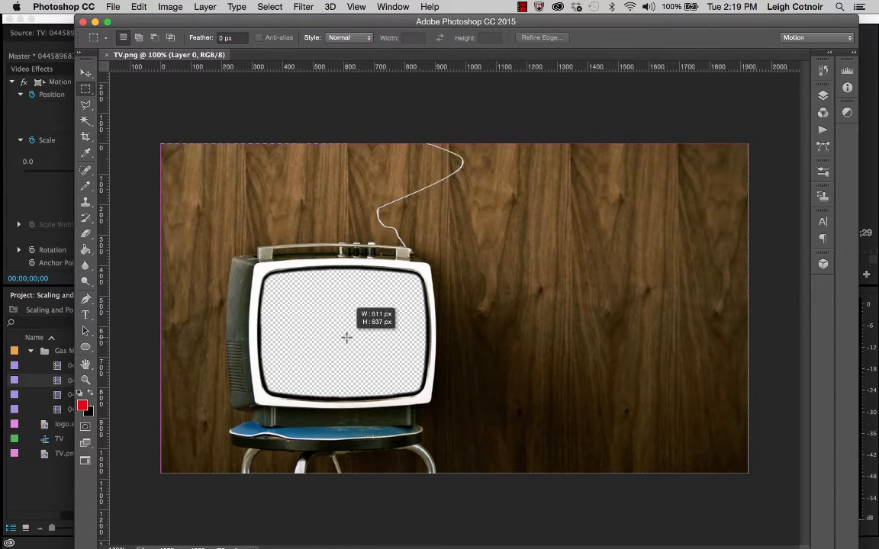
drag(345, 339, 348, 339)
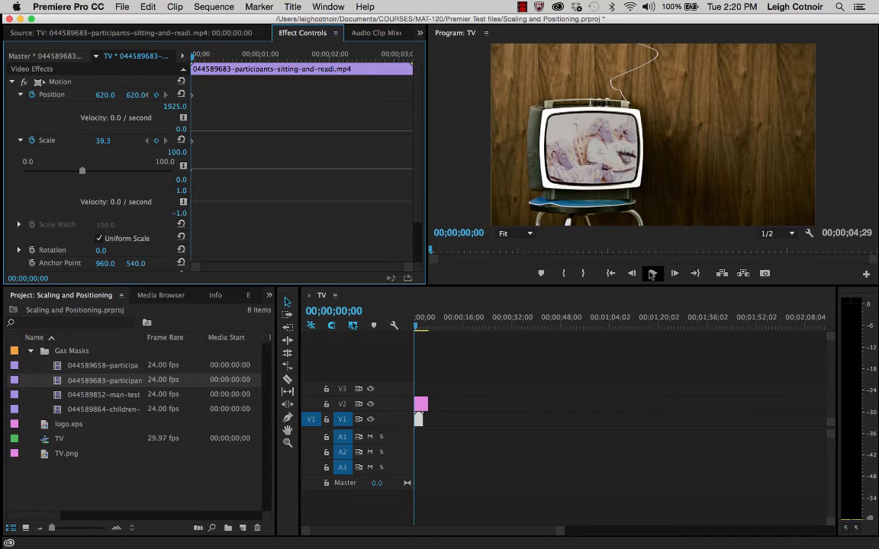
Play back the TV sequence to check the footage inside the screen, then stop.
click(675, 273)
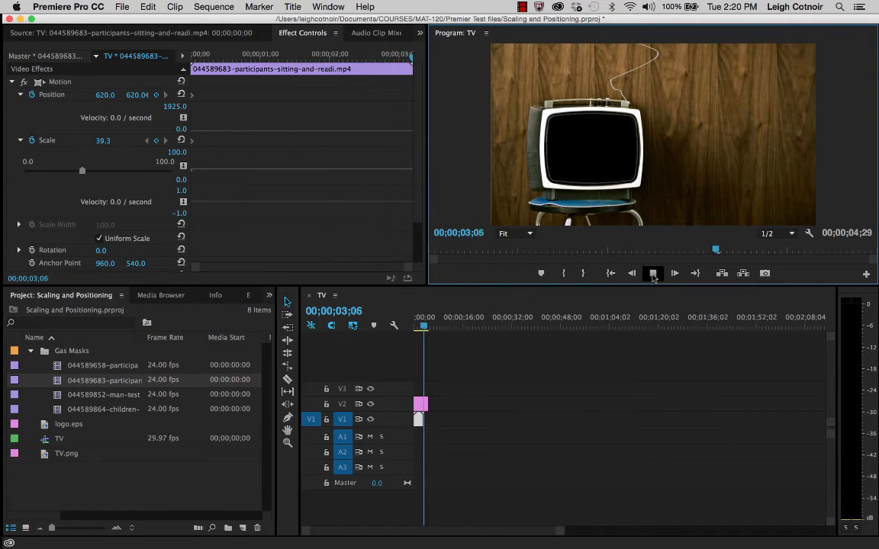
click(653, 273)
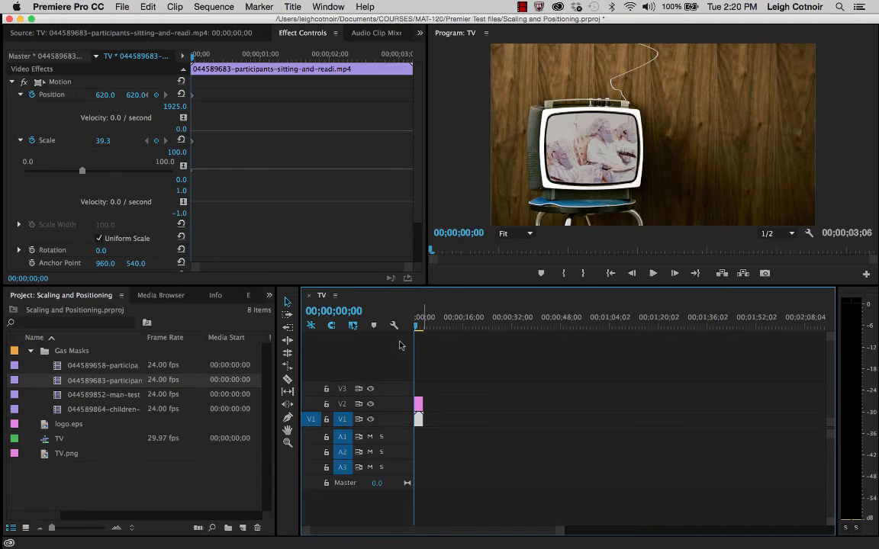
Collapse the Gas Masks bin and pick logo.eps for the track above the TV.
click(30, 350)
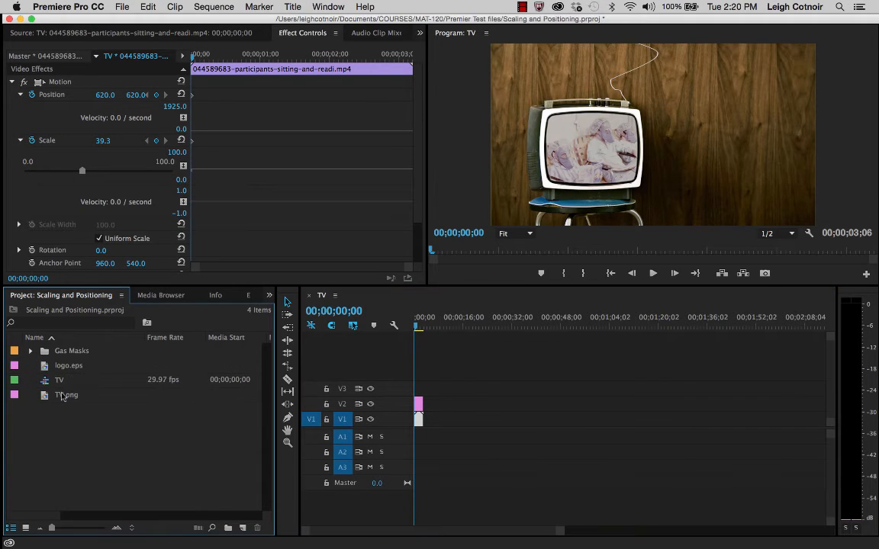
click(67, 393)
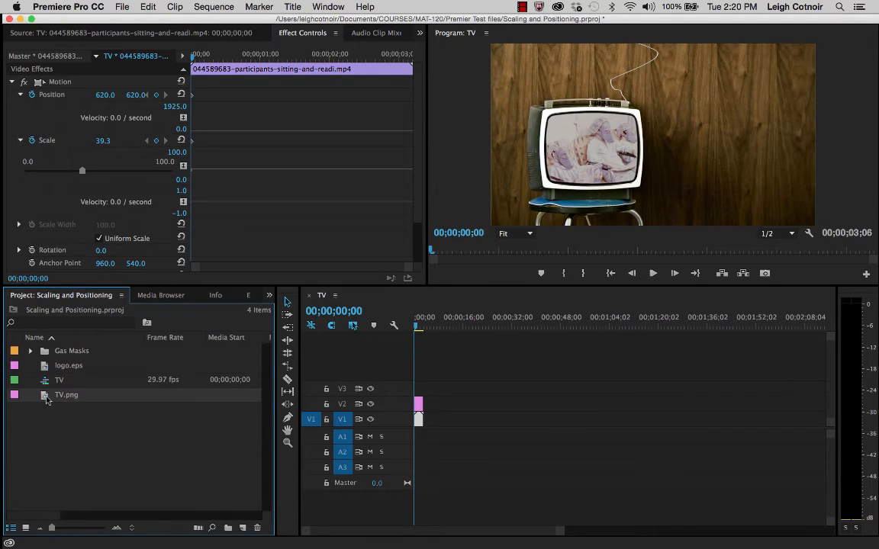
mouse_move(68, 366)
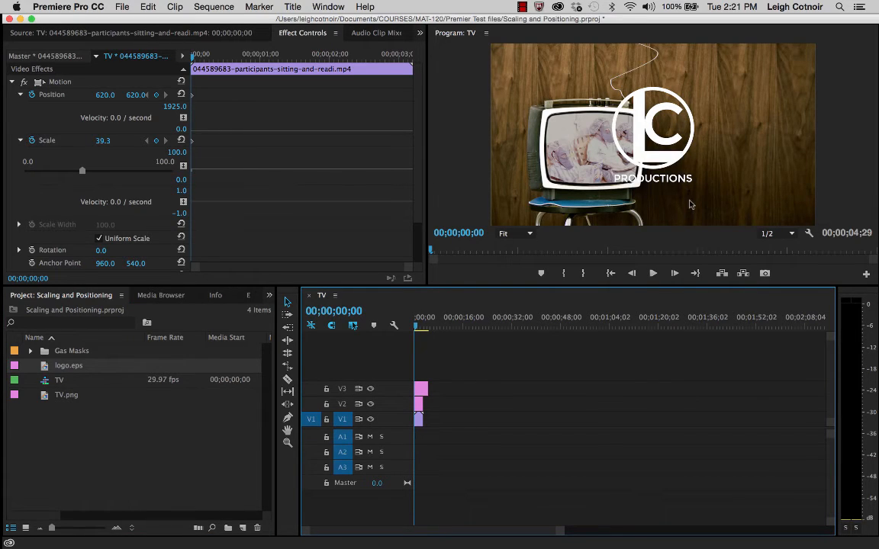
mouse_move(779, 160)
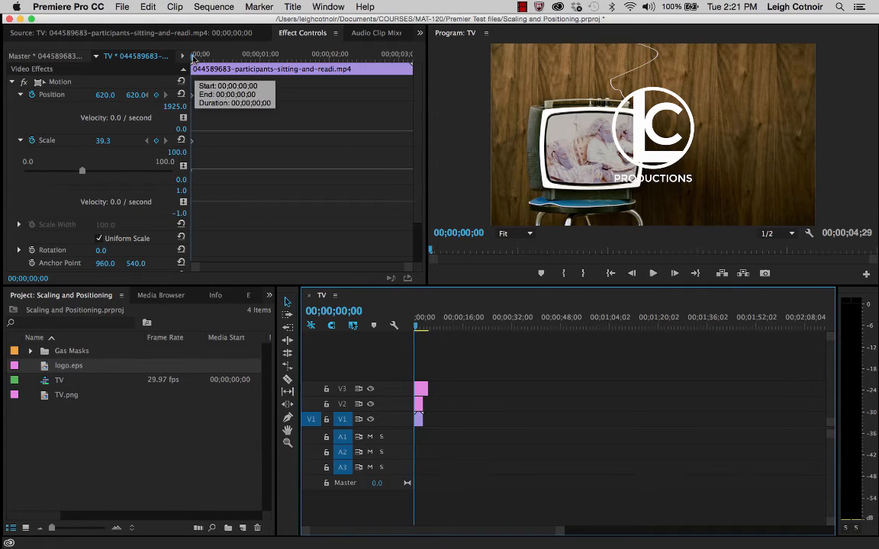
mouse_move(110, 186)
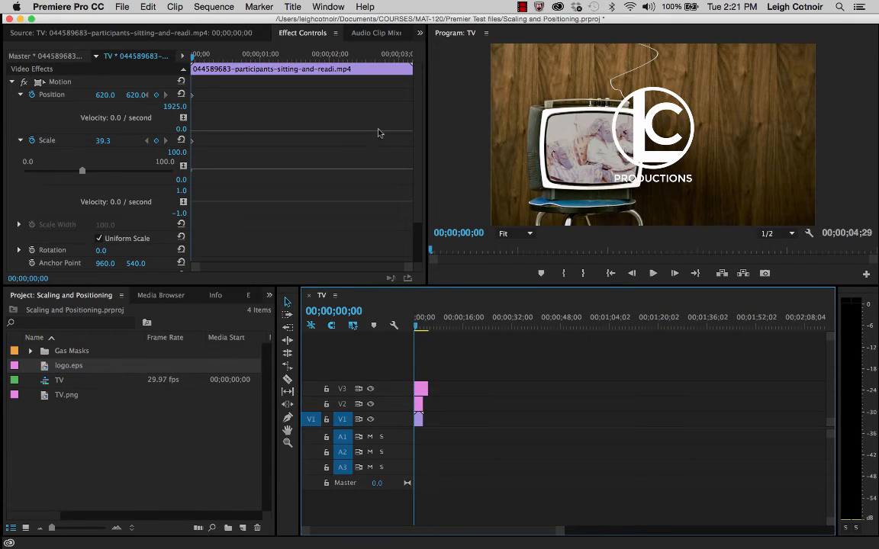
Select the logo clip and set its Motion position values, ending at 620 vertically beside the TV.
click(421, 389)
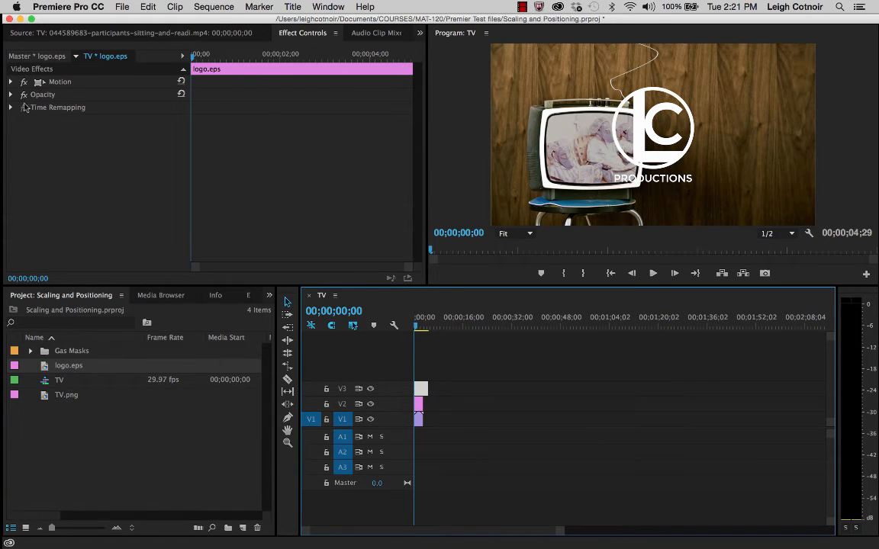
click(18, 82)
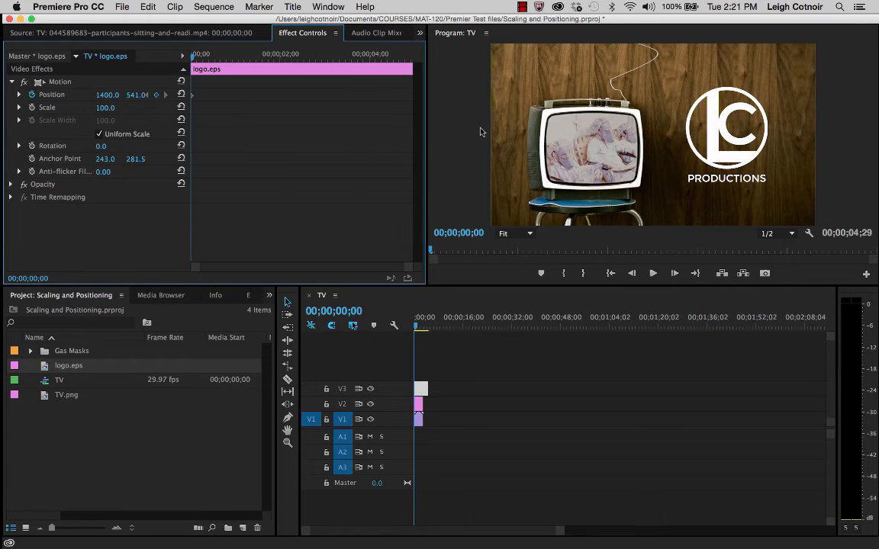
mouse_move(589, 129)
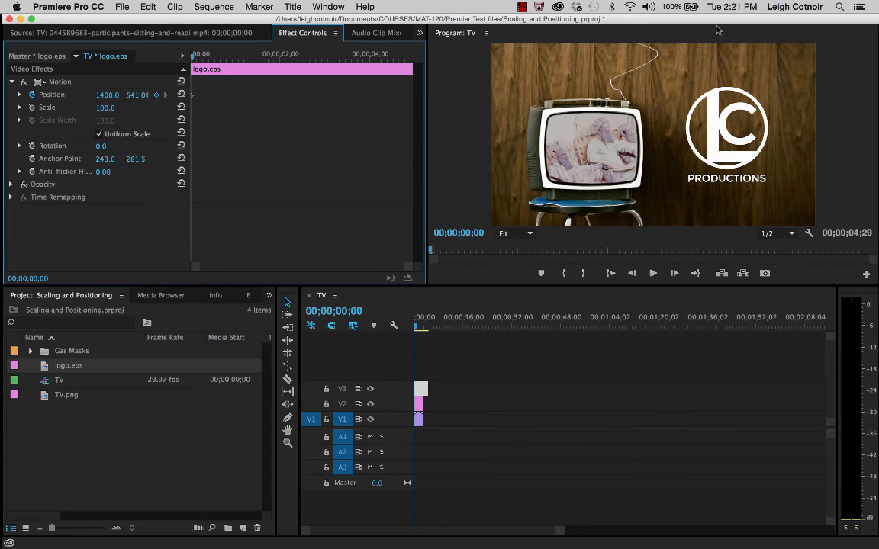
mouse_move(735, 285)
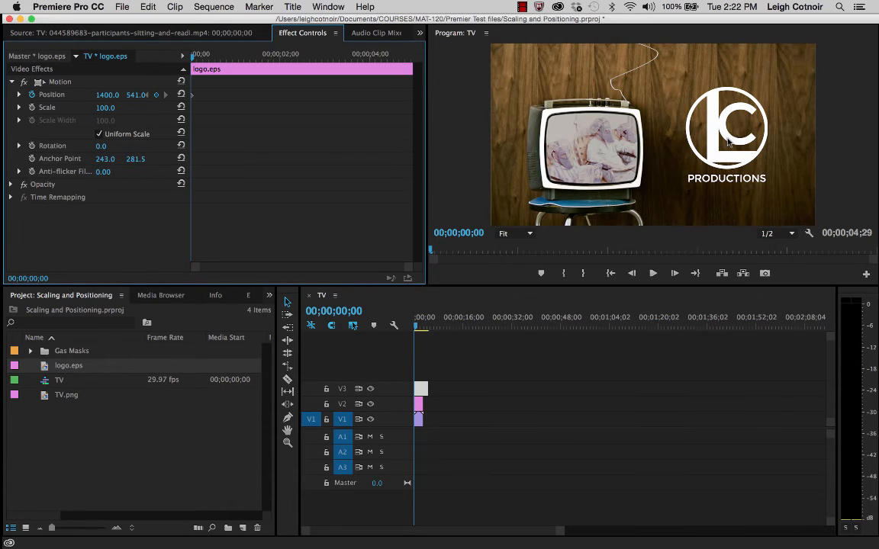
mouse_move(745, 114)
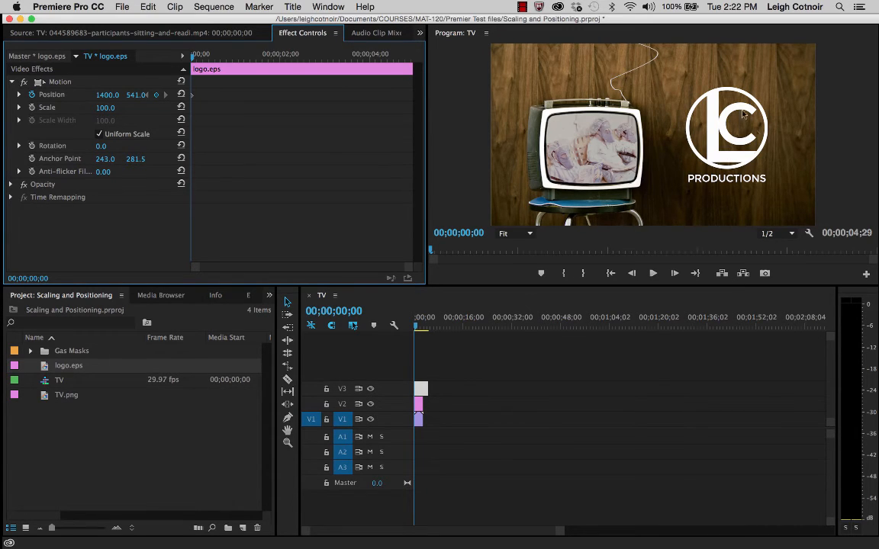
mouse_move(695, 165)
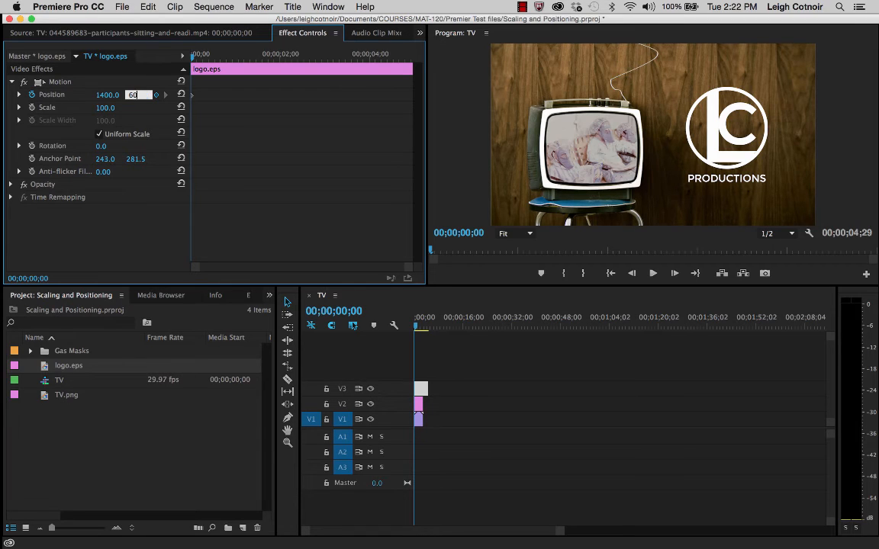
text(600.0)
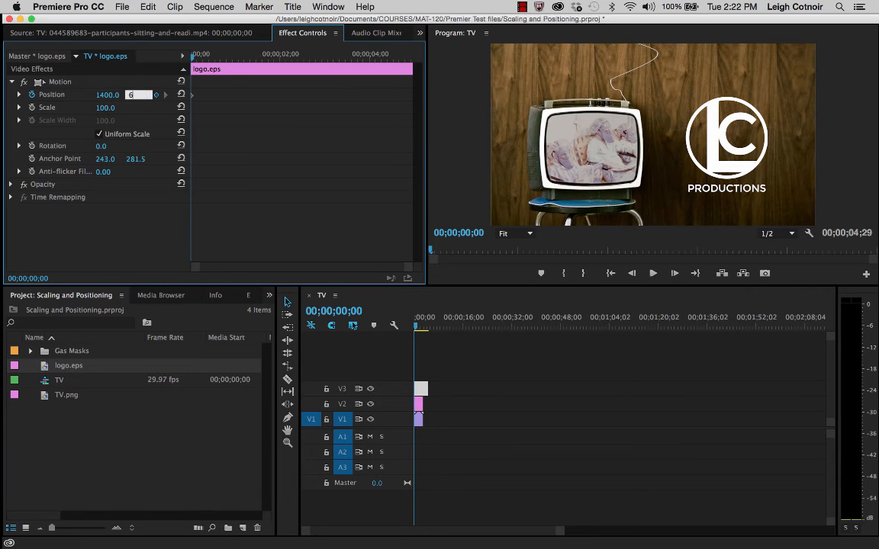
text(620.0)
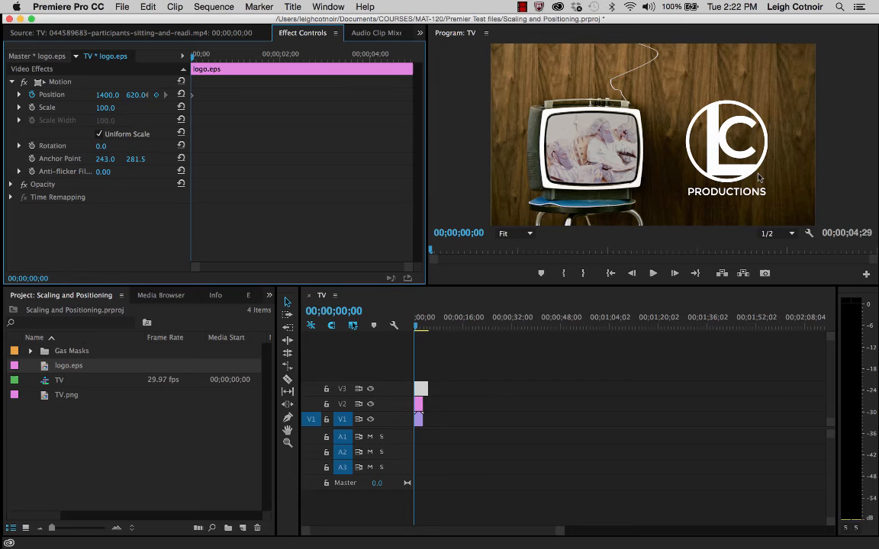
mouse_move(730, 164)
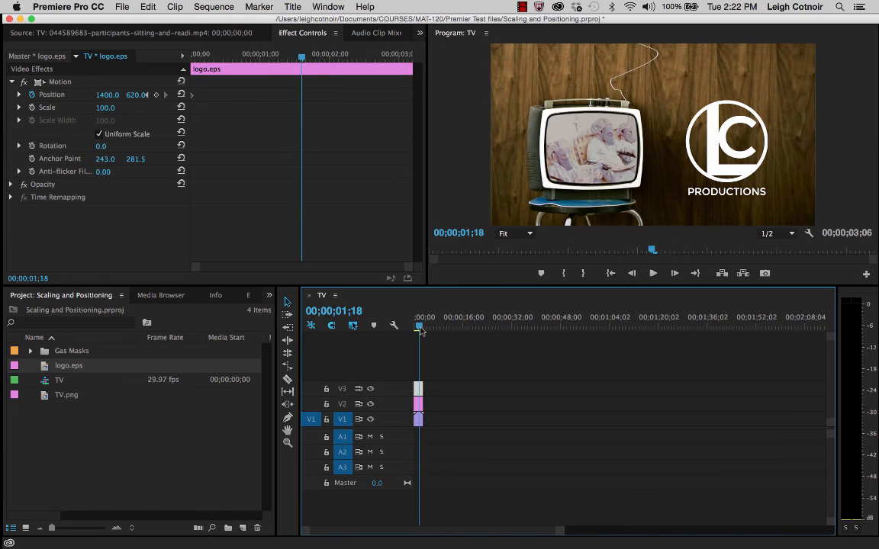
mouse_move(128, 107)
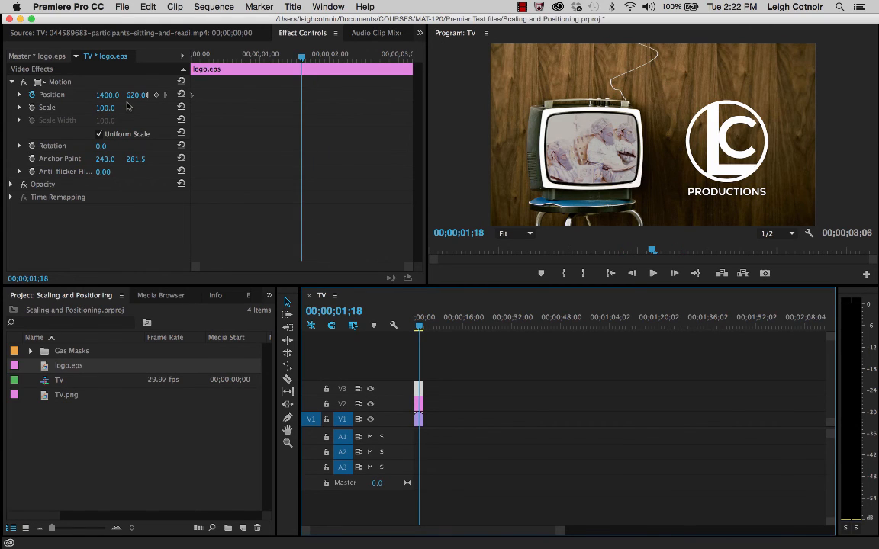
Keyframe the LC Productions logo's Scale from 0 at 0;00 to 100 at 1;18.
click(18, 107)
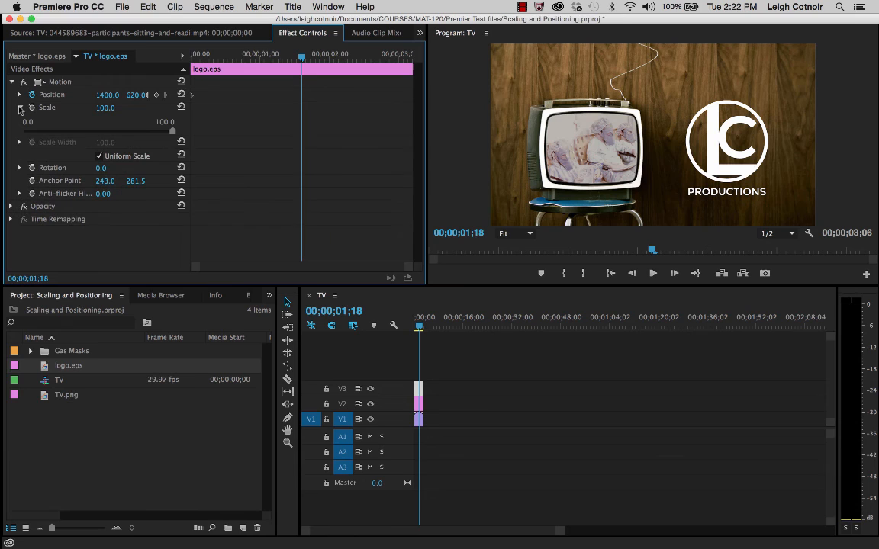
click(19, 107)
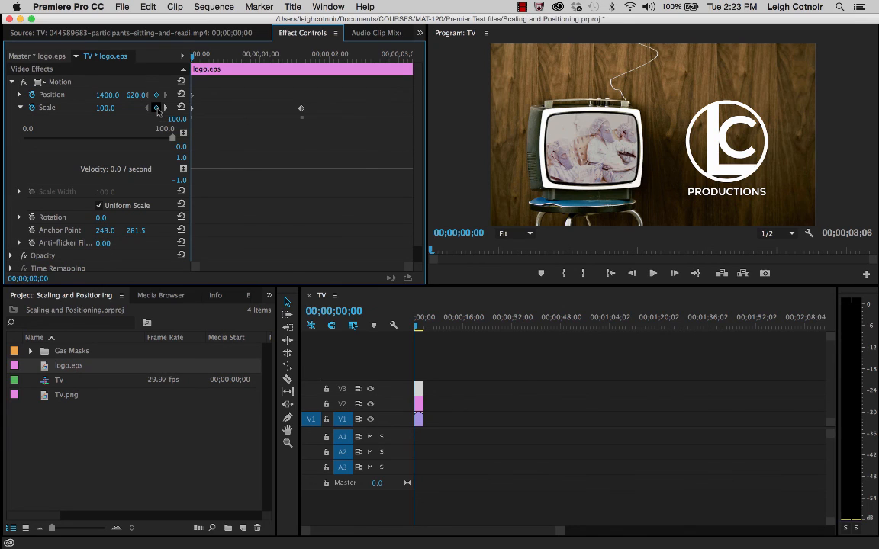
double_click(105, 107)
text(0)
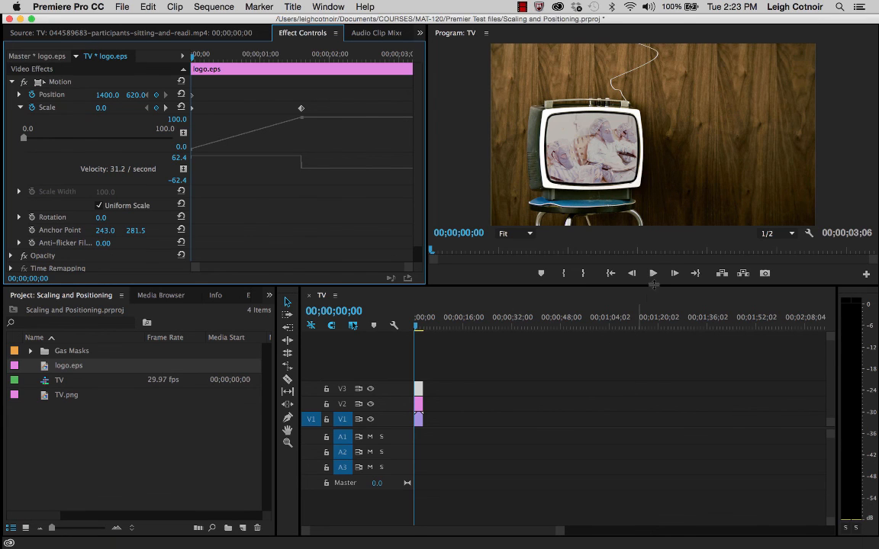
Play back the sequence to preview the logo zooming in.
click(653, 273)
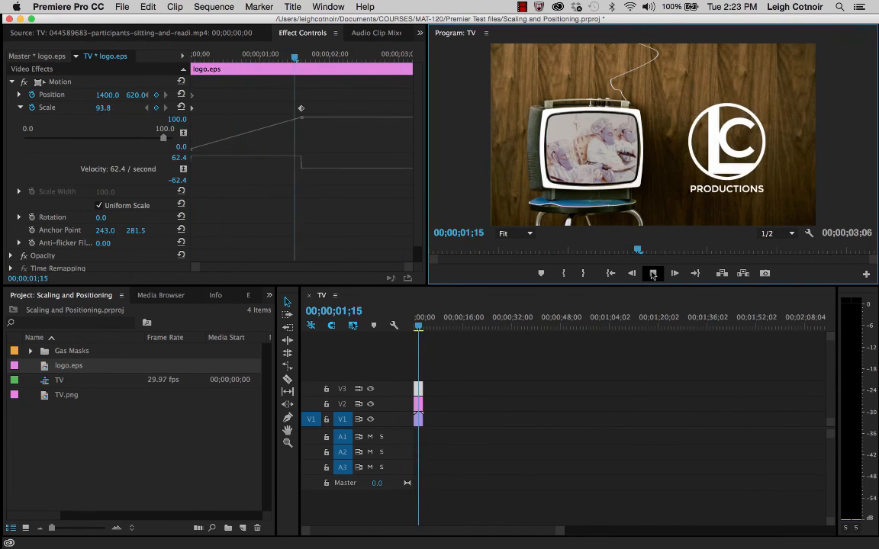
click(675, 273)
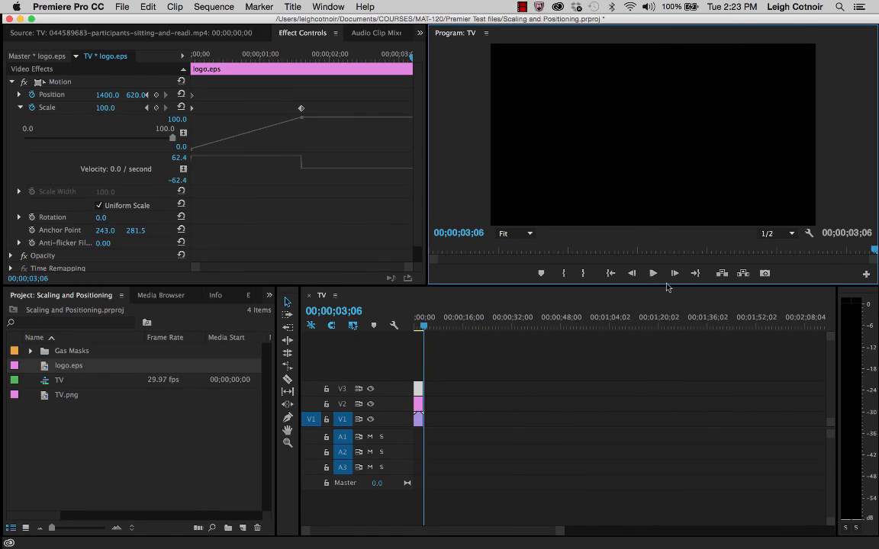
mouse_move(663, 313)
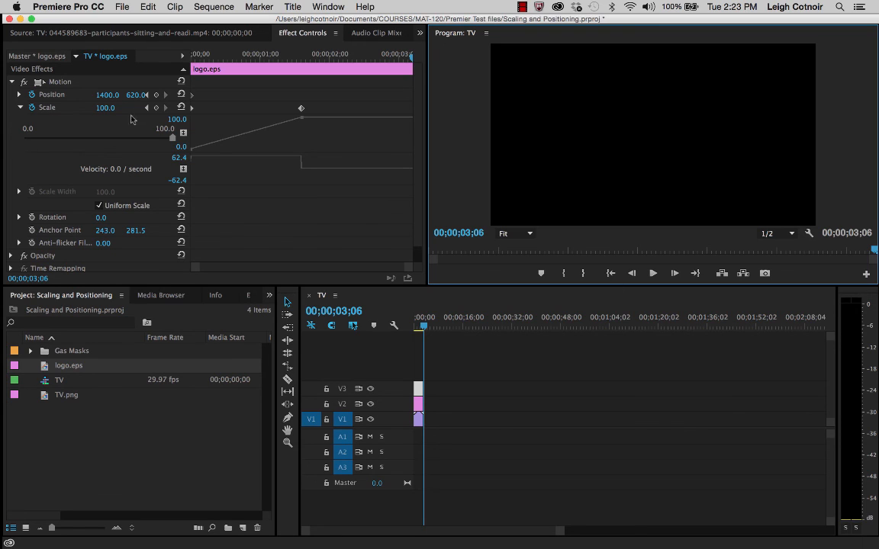
mouse_move(110, 161)
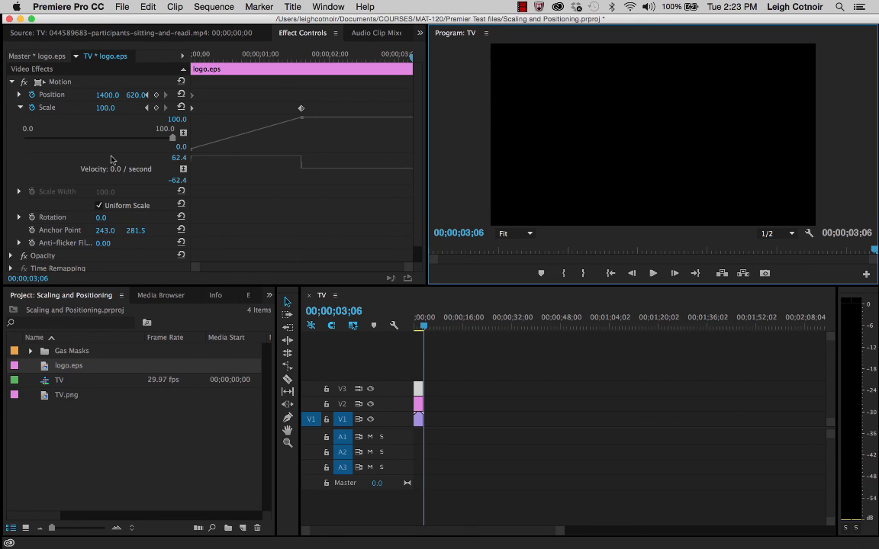